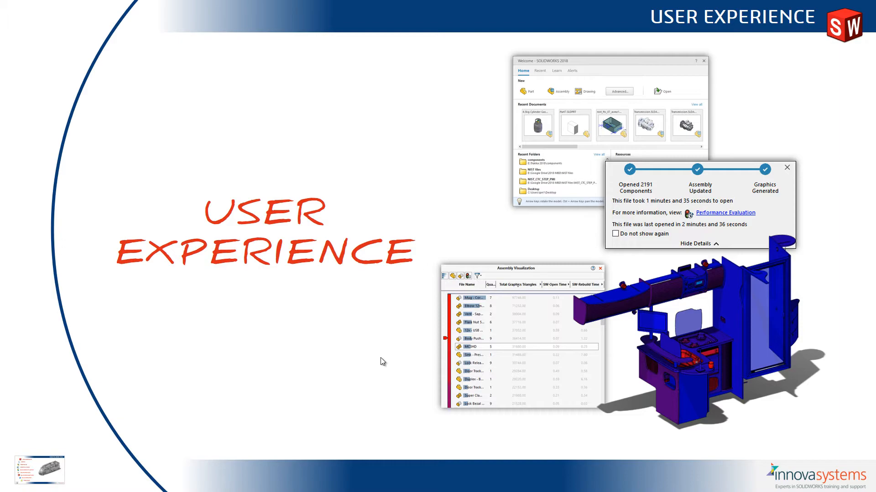
Advance past the User Experience slide to the live SOLIDWORKS demo
{"action": "left_click", "coordinate": [368, 483]}
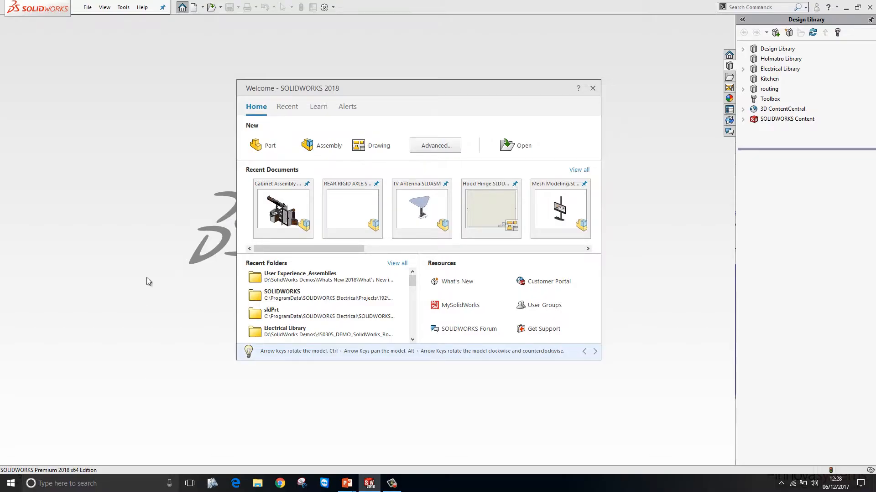
{"action": "mouse_move", "coordinate": [271, 145]}
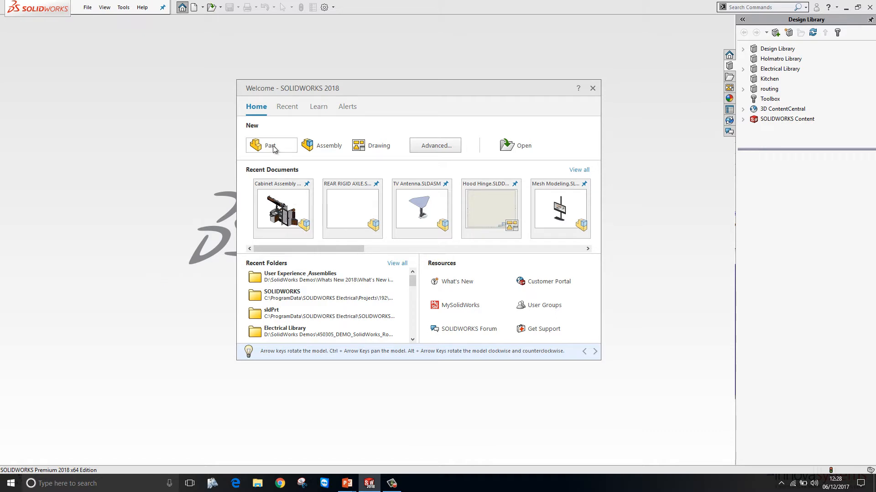
{"action": "mouse_move", "coordinate": [328, 147]}
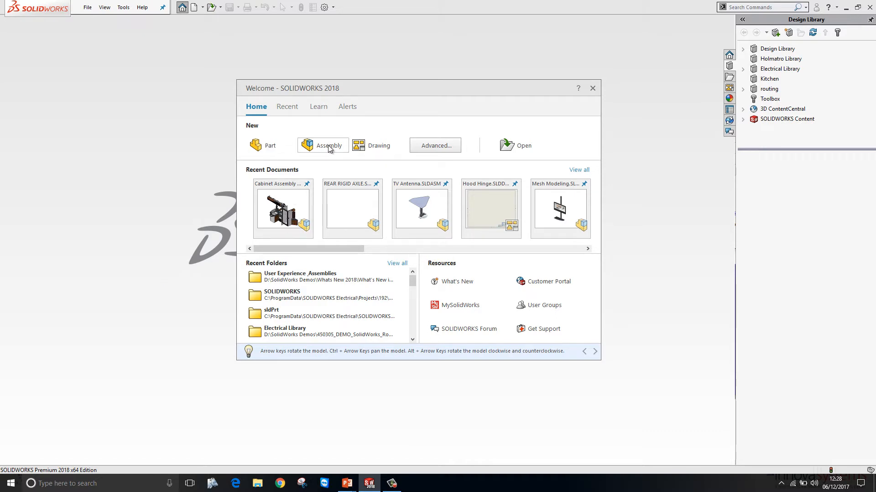
{"action": "mouse_move", "coordinate": [522, 145]}
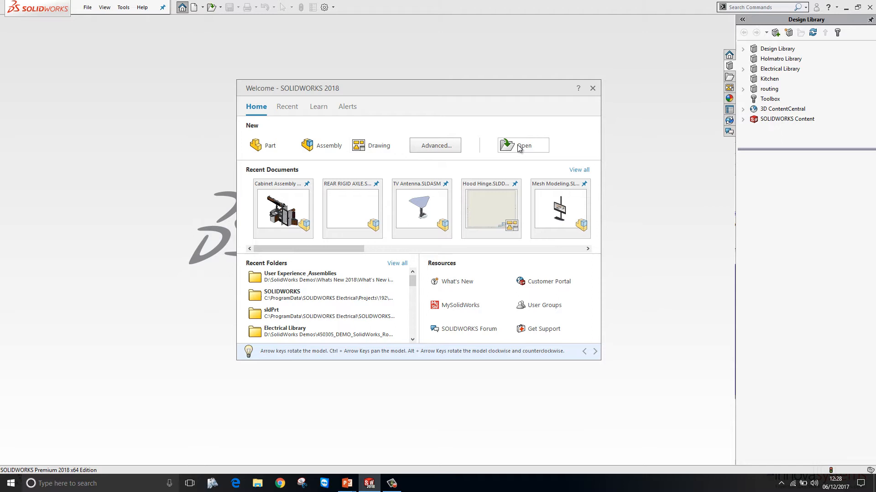
{"action": "mouse_move", "coordinate": [282, 210]}
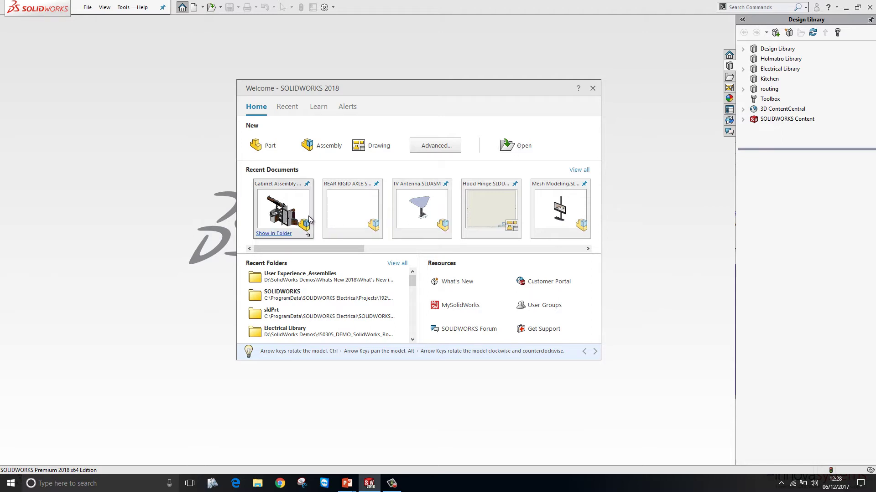
{"action": "mouse_move", "coordinate": [298, 279]}
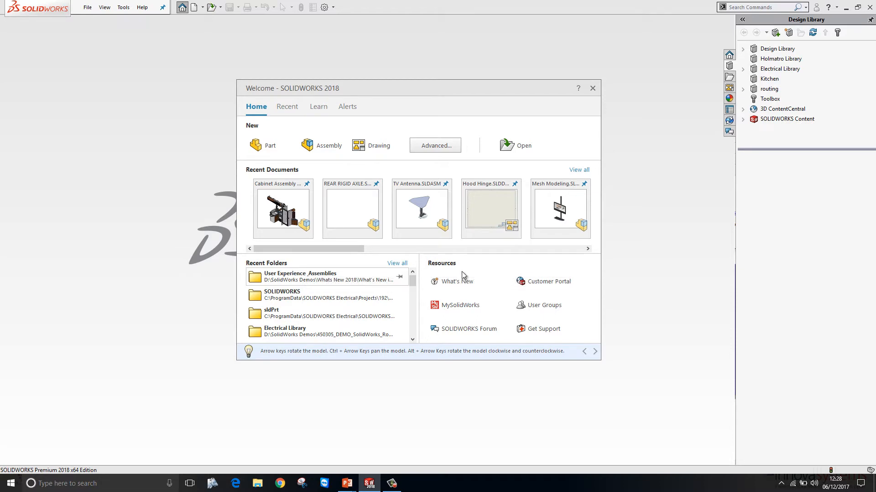
{"action": "mouse_move", "coordinate": [443, 305]}
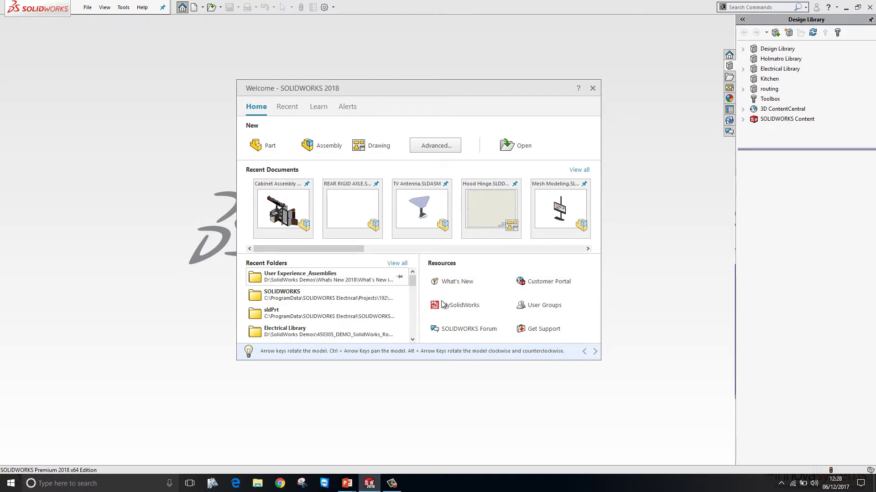
{"action": "mouse_move", "coordinate": [445, 333]}
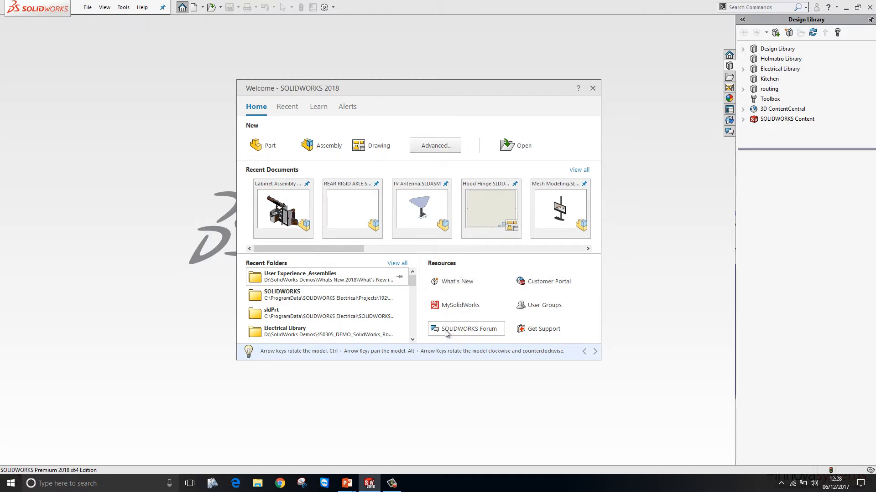
{"action": "left_click", "coordinate": [287, 106]}
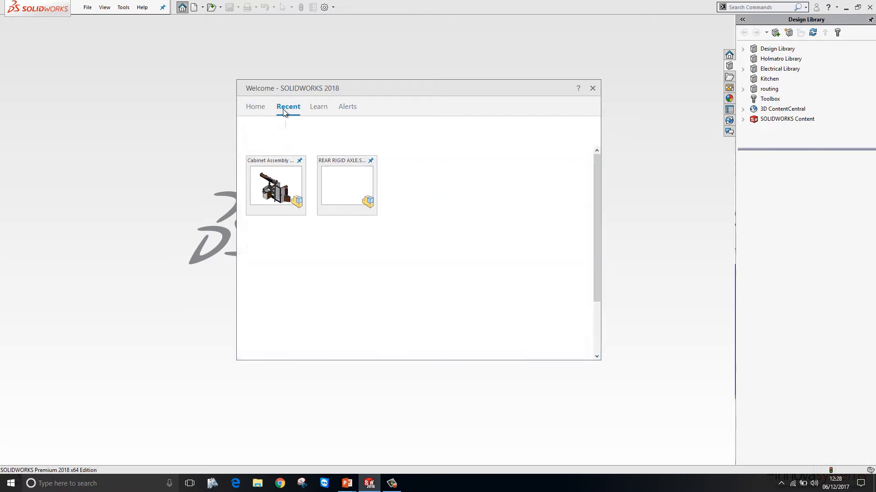
{"action": "left_click", "coordinate": [288, 106]}
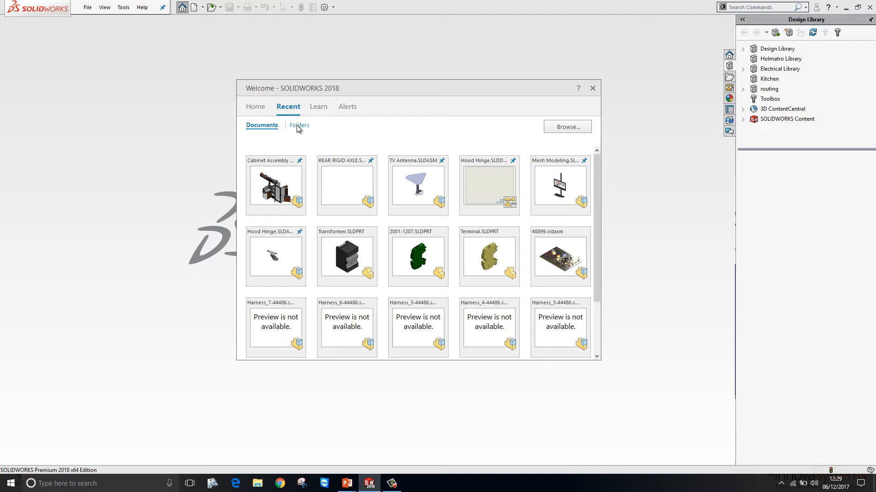
{"action": "mouse_move", "coordinate": [325, 111]}
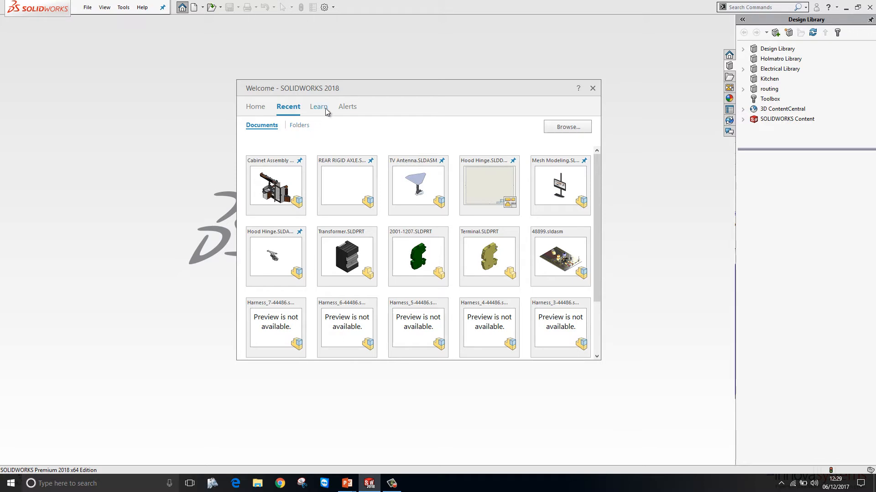
{"action": "left_click", "coordinate": [318, 107]}
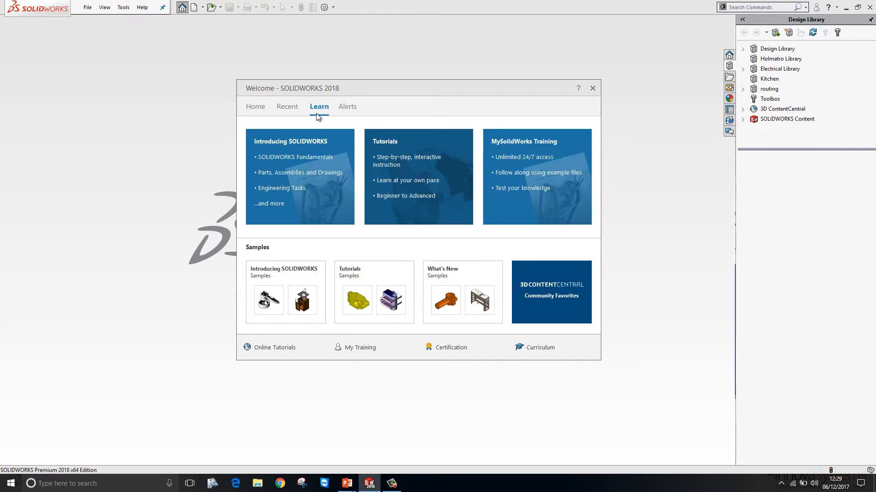
{"action": "mouse_move", "coordinate": [374, 293]}
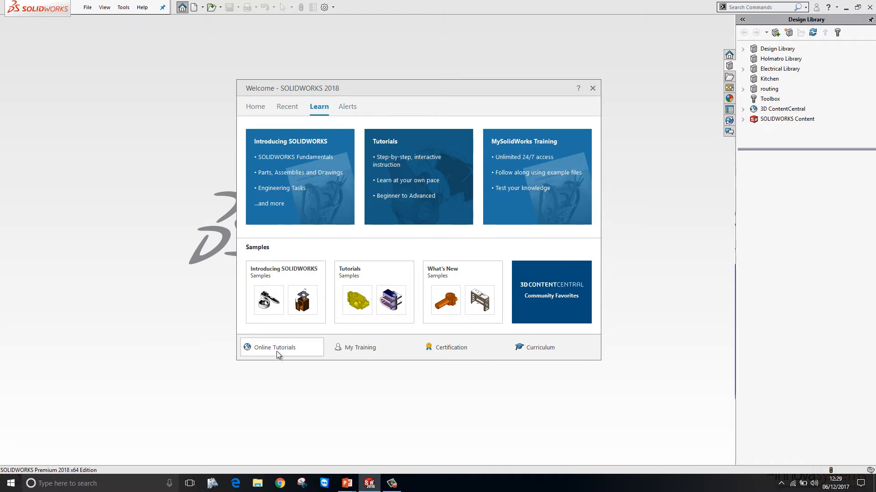
{"action": "mouse_move", "coordinate": [451, 347]}
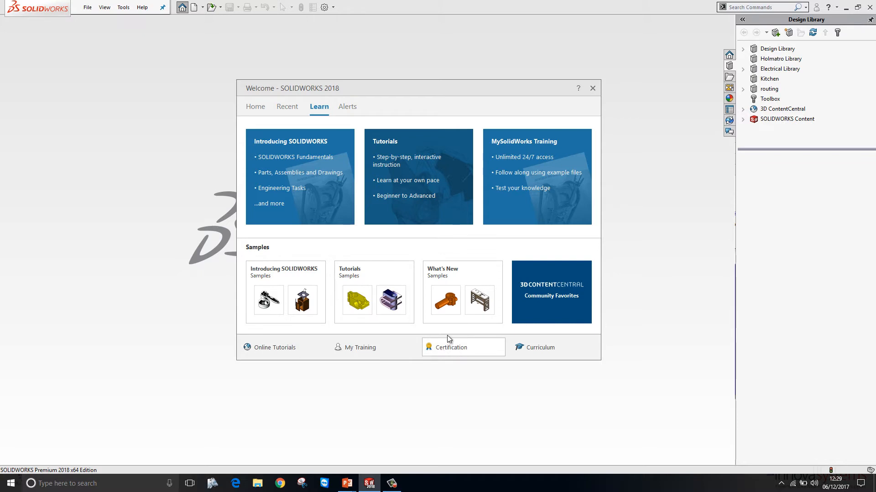
{"action": "left_click", "coordinate": [347, 107]}
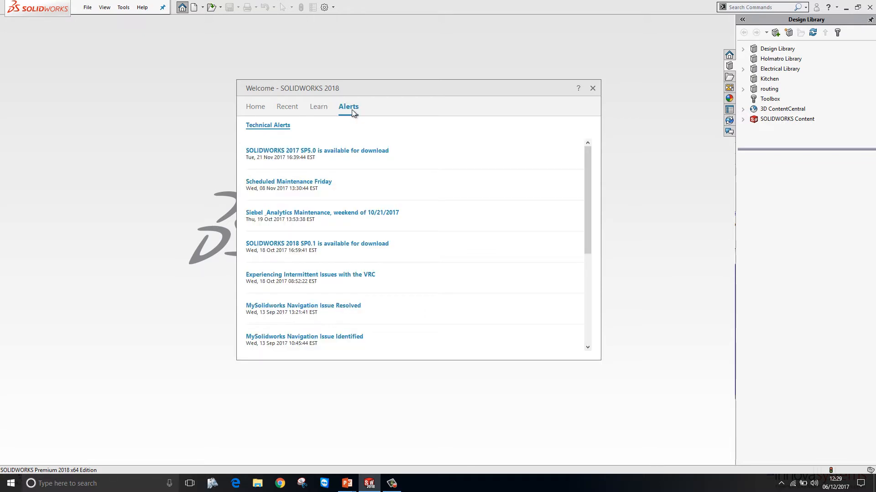
{"action": "mouse_move", "coordinate": [357, 128]}
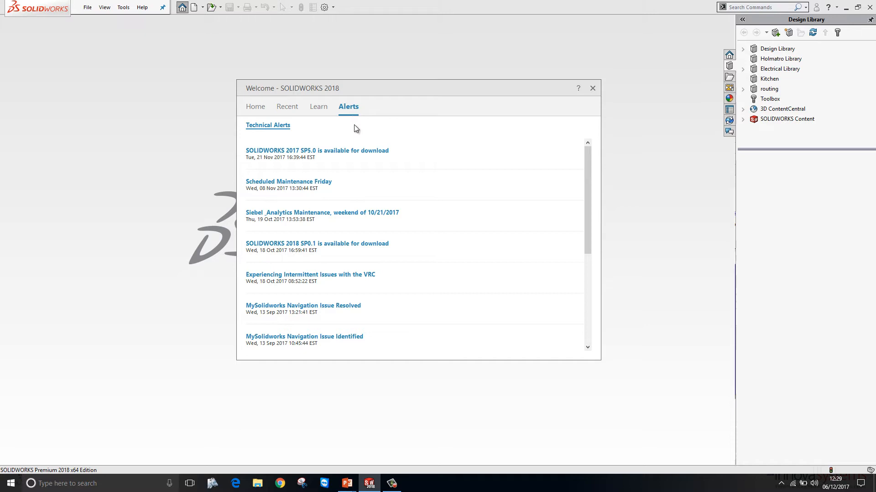
{"action": "left_click", "coordinate": [256, 107]}
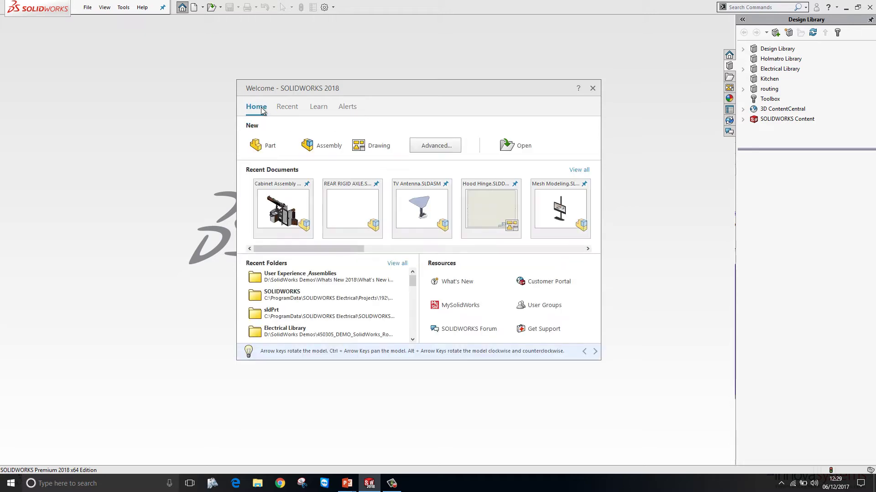
{"action": "mouse_move", "coordinate": [281, 210]}
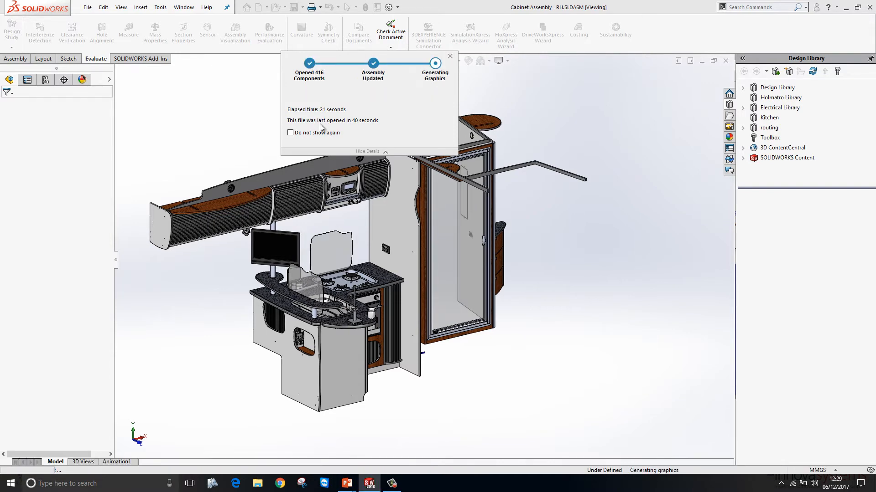
Dismiss the loading summary popup for Cabinet Assembly - RH
{"action": "left_click", "coordinate": [450, 55]}
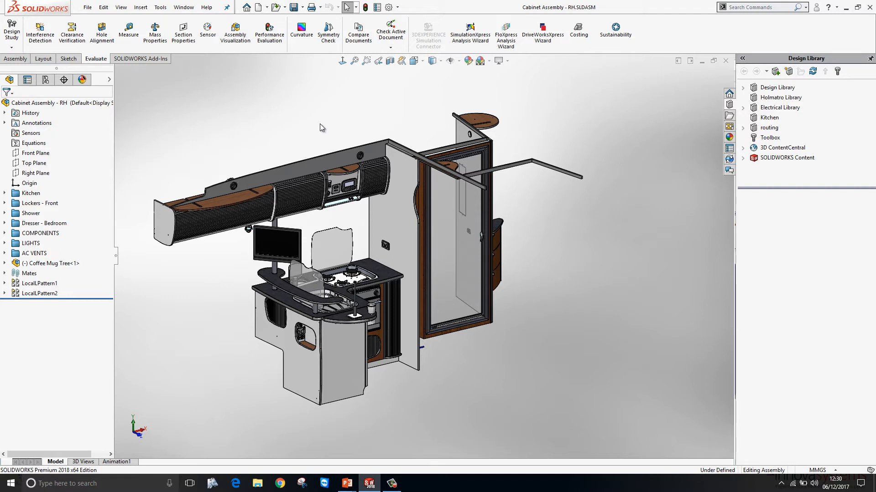
{"action": "mouse_move", "coordinate": [289, 124]}
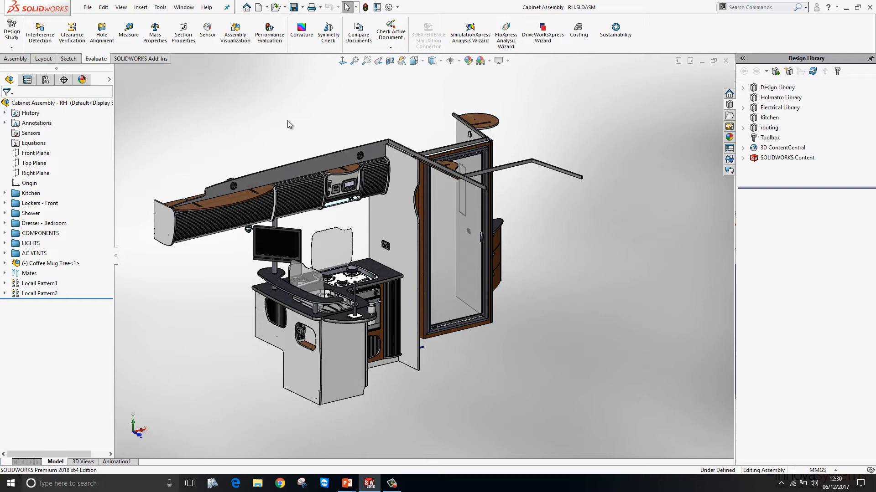
{"action": "mouse_move", "coordinate": [269, 32]}
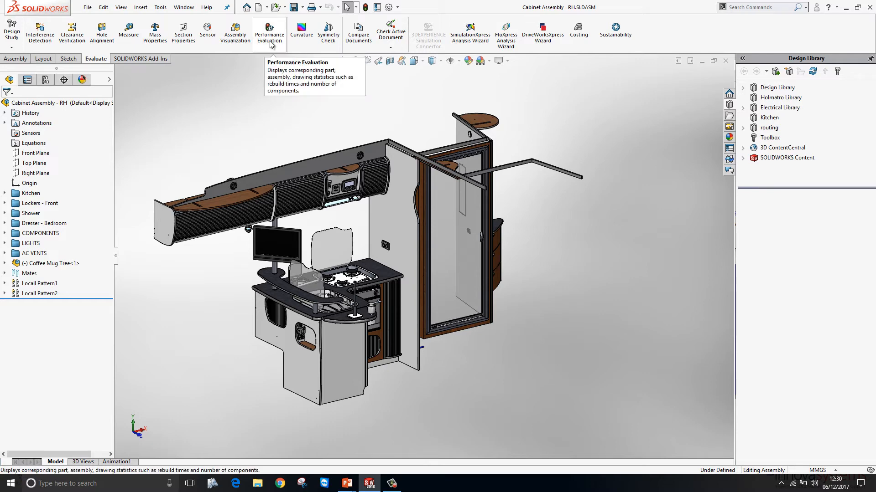
{"action": "left_click", "coordinate": [269, 32]}
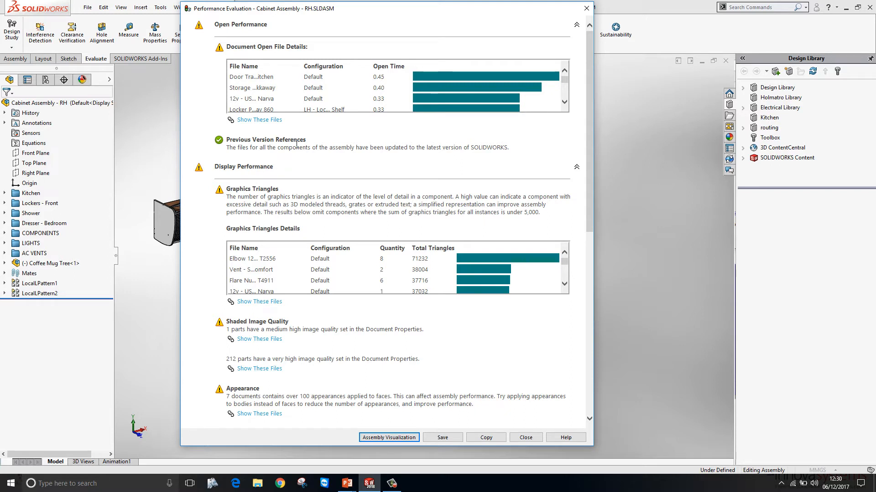
{"action": "mouse_move", "coordinate": [329, 138]}
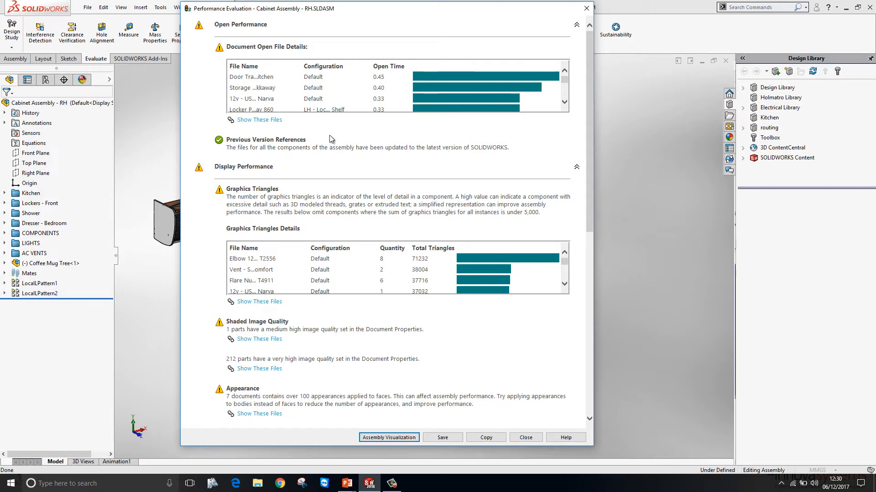
{"action": "mouse_move", "coordinate": [282, 99]}
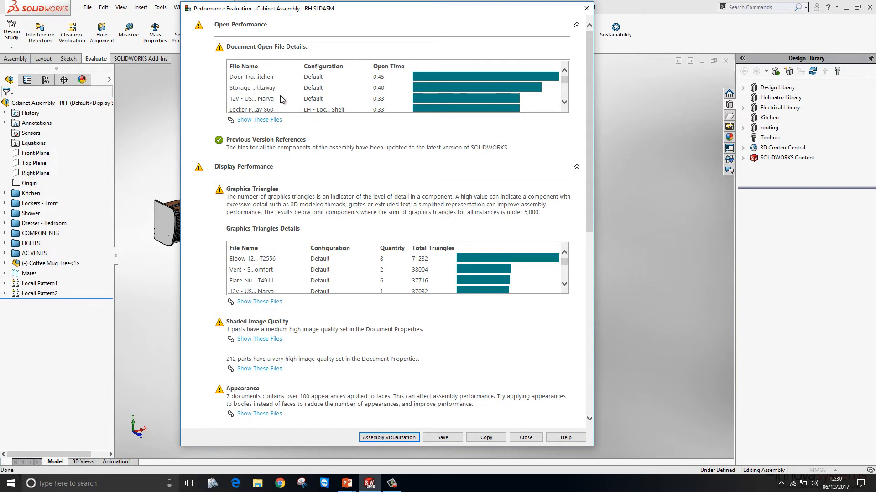
{"action": "mouse_move", "coordinate": [338, 91]}
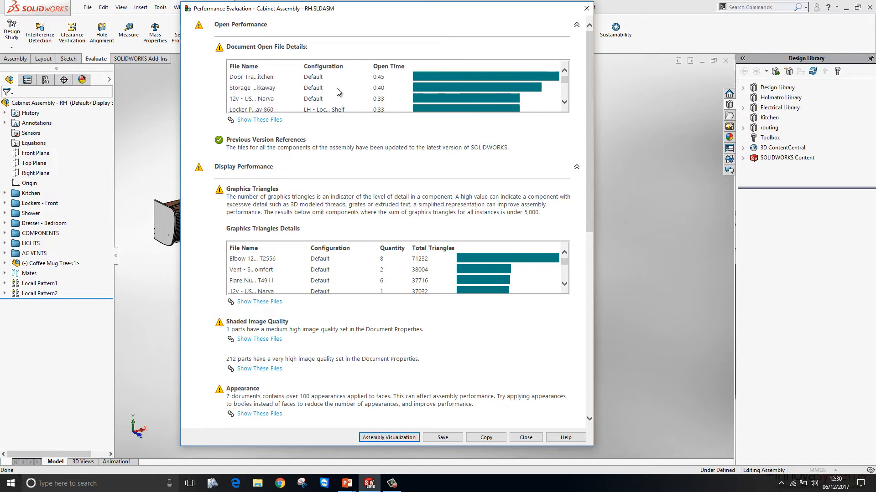
{"action": "scroll", "scroll_direction": "down", "scroll_amount": 3}
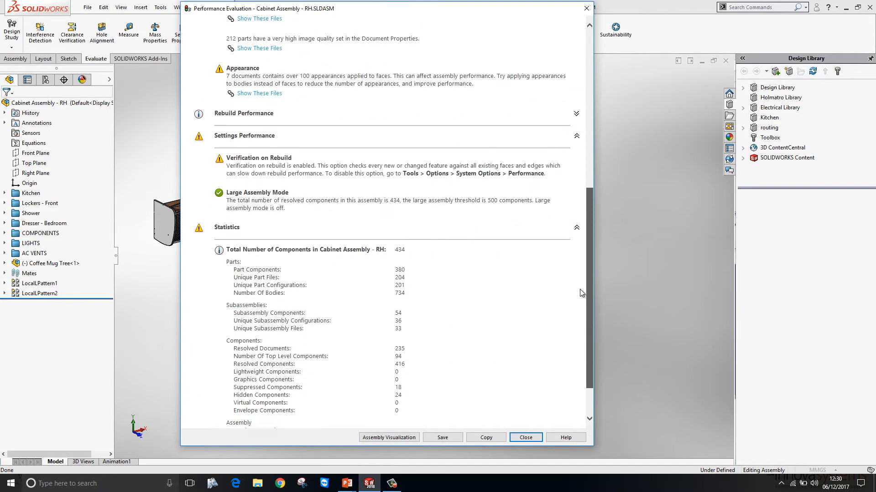
{"action": "scroll", "scroll_direction": "down", "scroll_amount": 3}
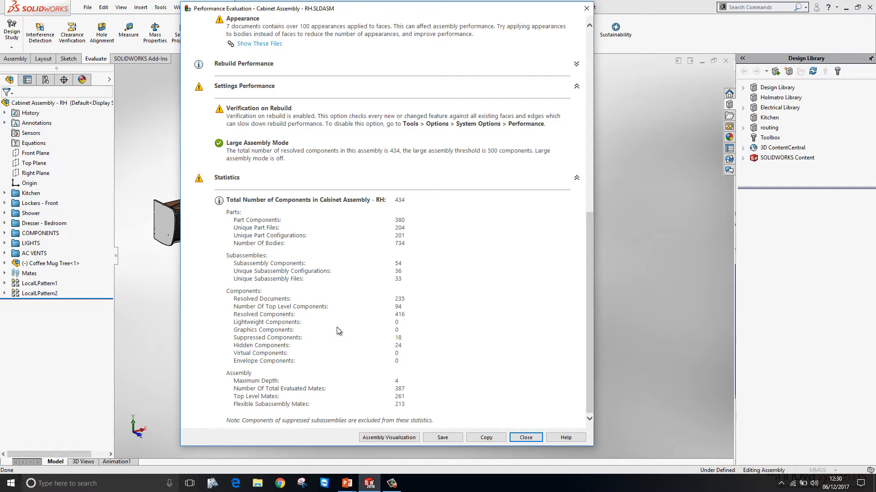
{"action": "scroll", "scroll_direction": "up", "scroll_amount": 3}
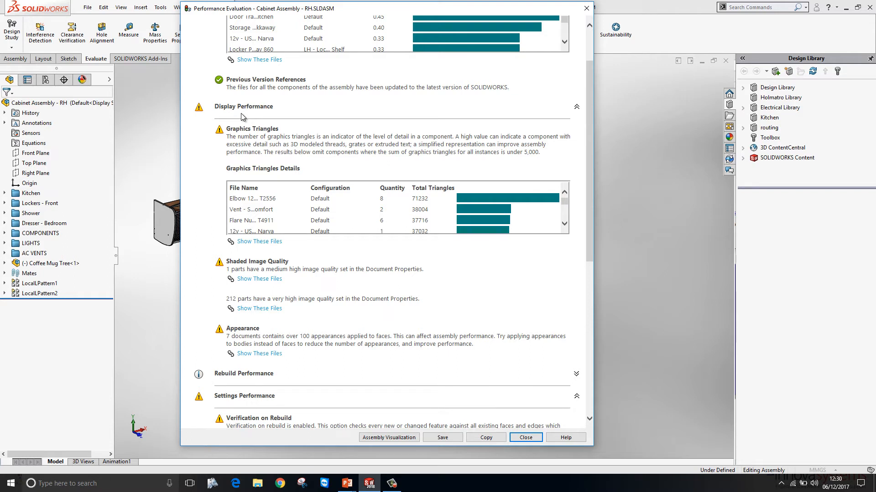
{"action": "mouse_move", "coordinate": [245, 137]}
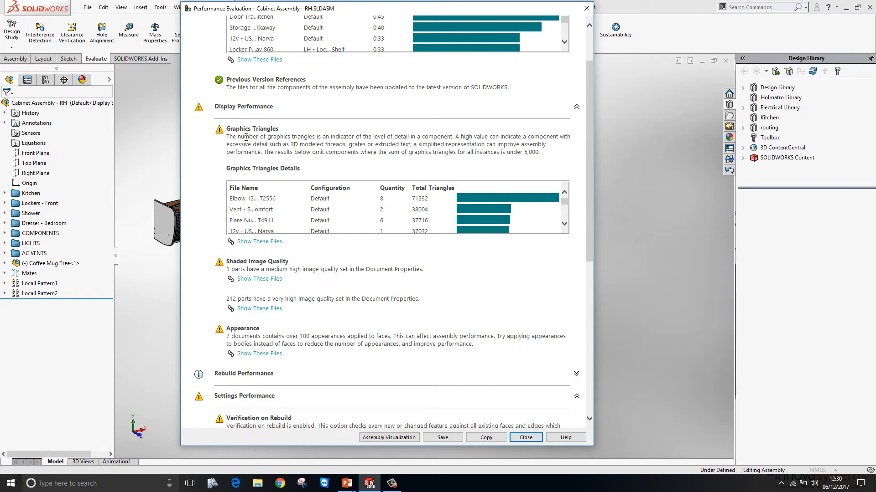
{"action": "scroll", "scroll_direction": "down", "scroll_amount": 3}
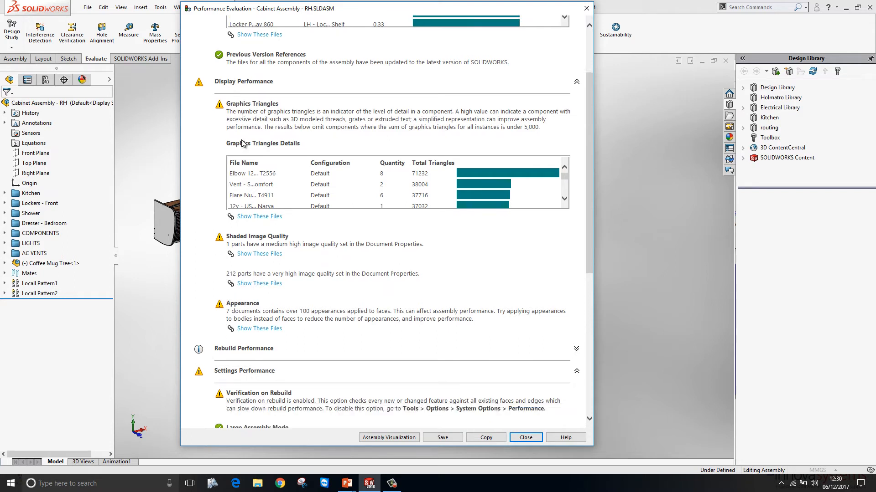
{"action": "scroll", "scroll_direction": "down", "scroll_amount": 3}
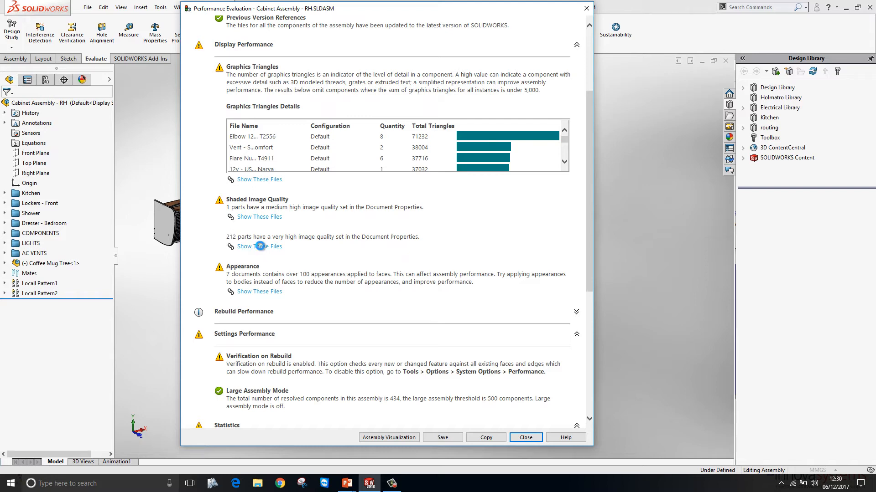
{"action": "left_click", "coordinate": [259, 247]}
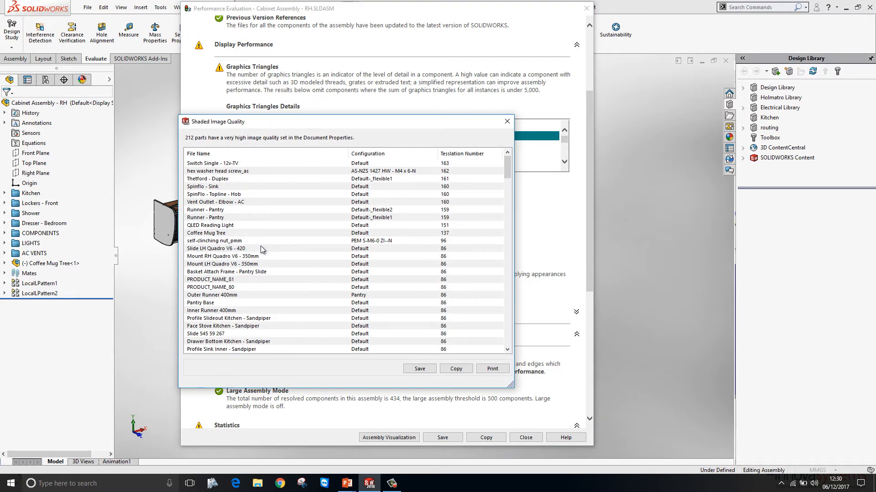
{"action": "left_click", "coordinate": [506, 122]}
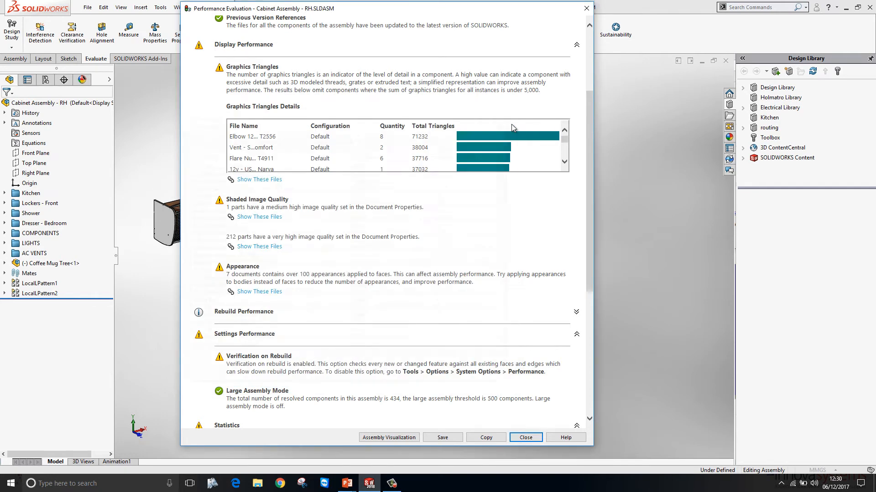
{"action": "mouse_move", "coordinate": [389, 437]}
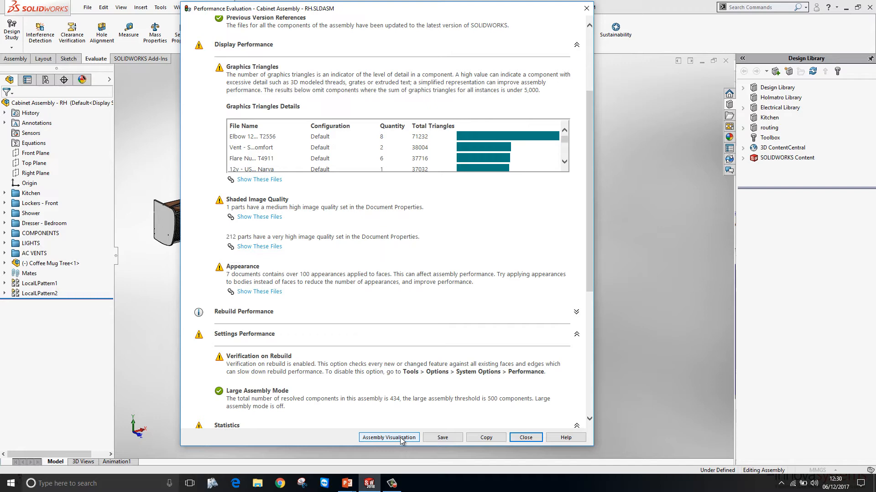
Show Assembly Visualization and sort components by Total Graphics Triangles
{"action": "left_click", "coordinate": [389, 437]}
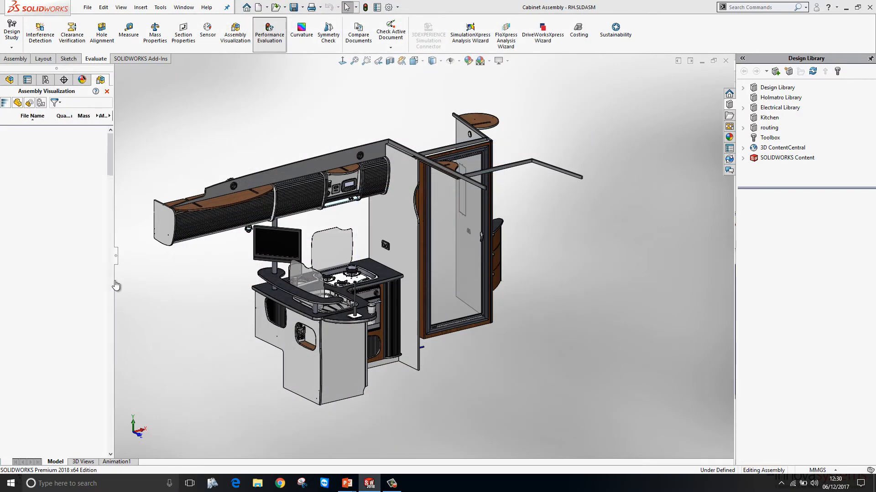
{"action": "left_click", "coordinate": [234, 32]}
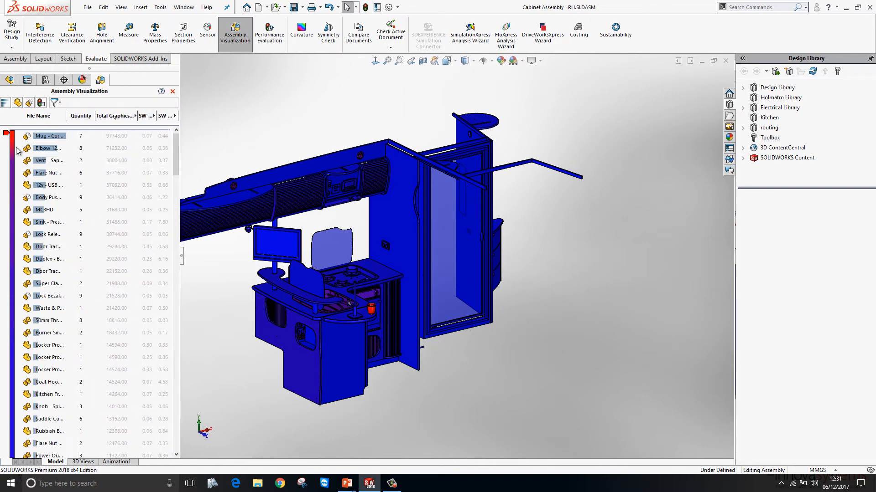
{"action": "mouse_move", "coordinate": [7, 136]}
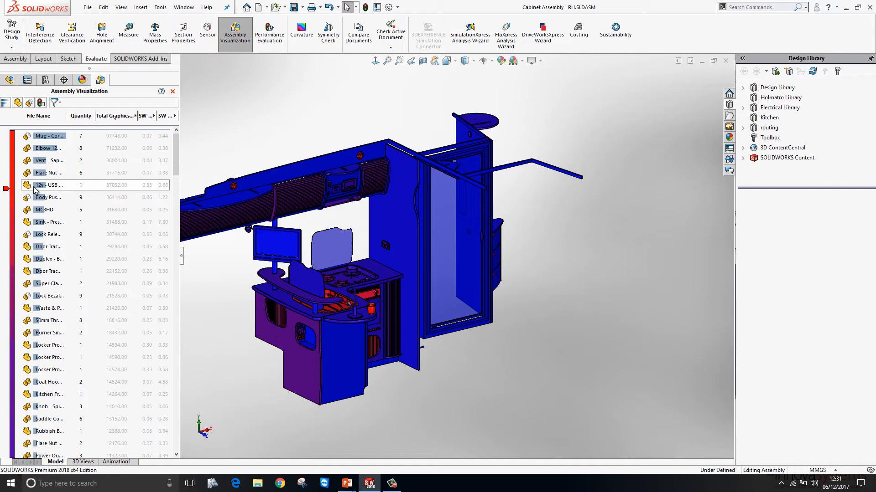
Zoom to the 12v USB Outlet from its context menu and select it in the model
{"action": "right_click", "coordinate": [45, 185]}
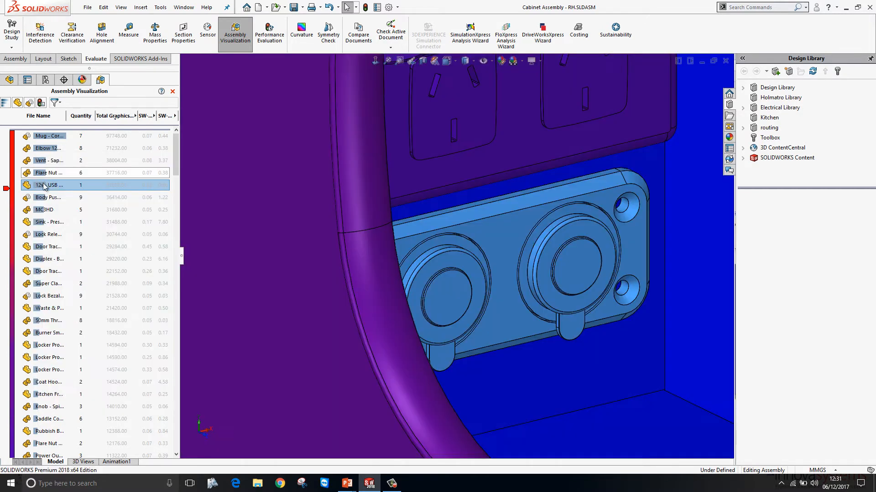
{"action": "left_click", "coordinate": [530, 251]}
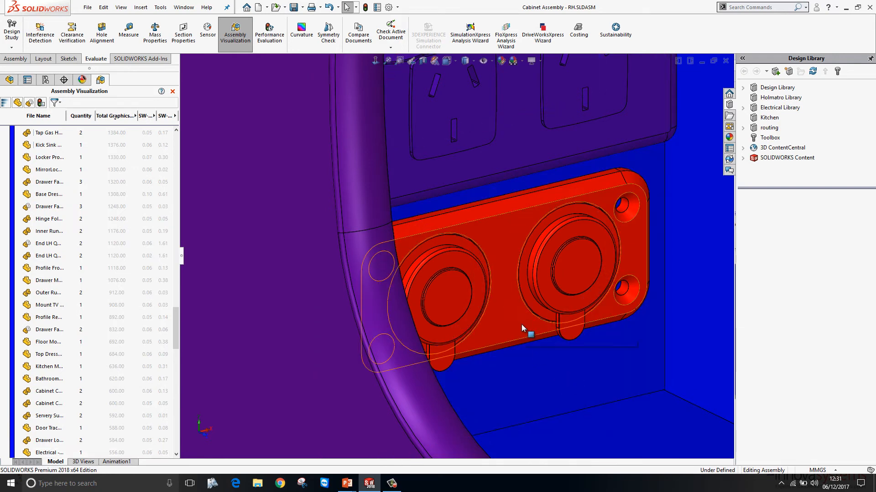
{"action": "mouse_move", "coordinate": [523, 328]}
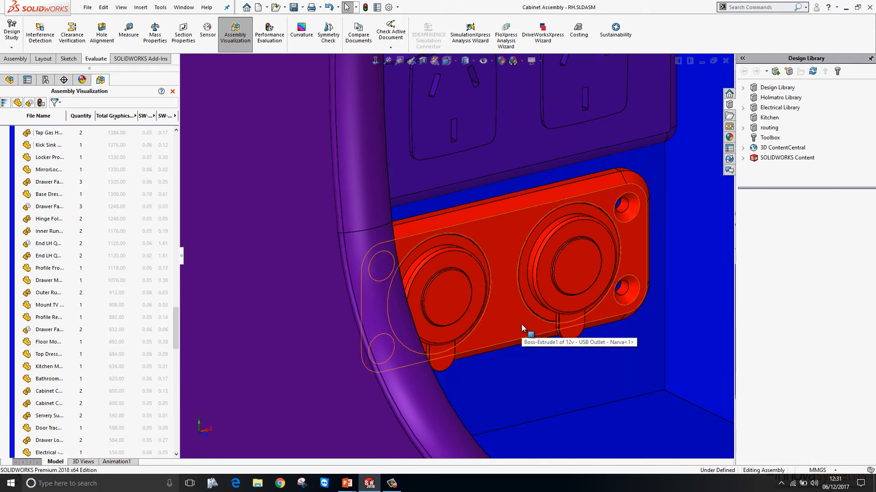
{"action": "mouse_move", "coordinate": [514, 328]}
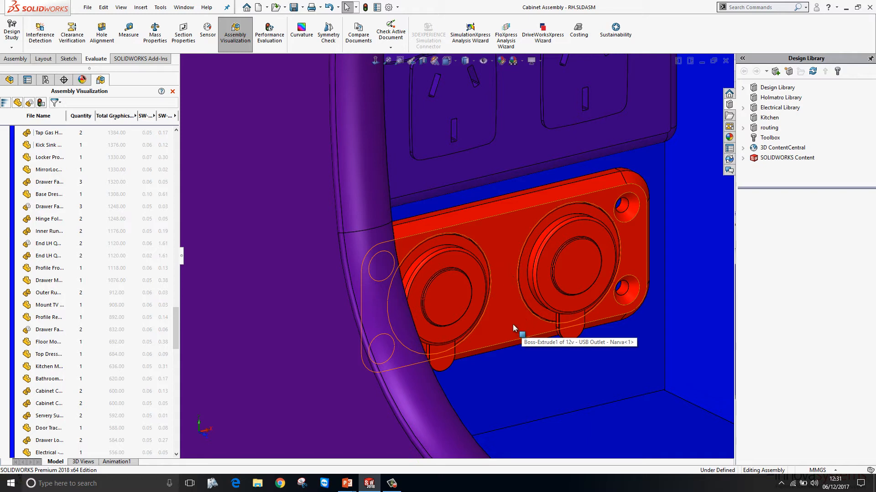
{"action": "left_click", "coordinate": [514, 329]}
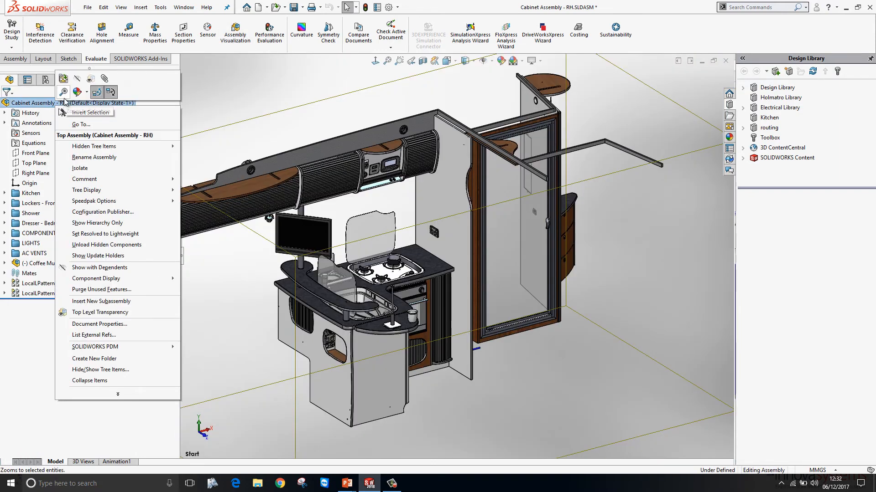
{"action": "mouse_move", "coordinate": [91, 79]}
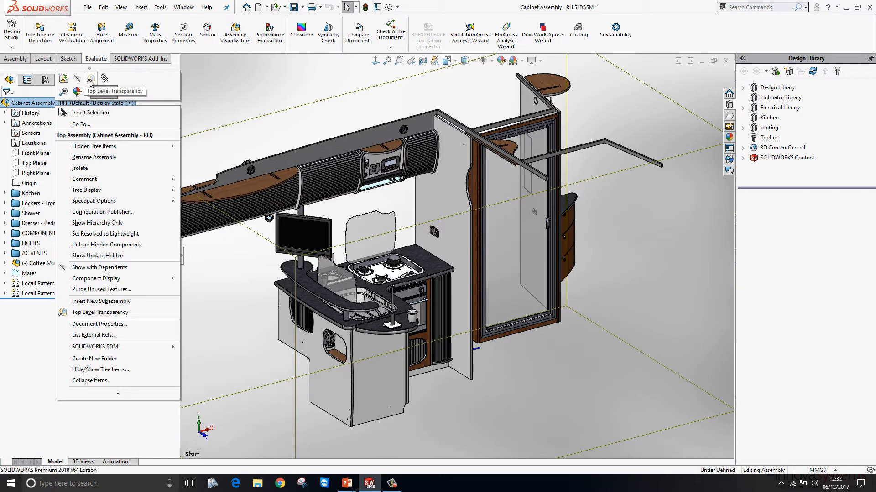
{"action": "left_click", "coordinate": [100, 312]}
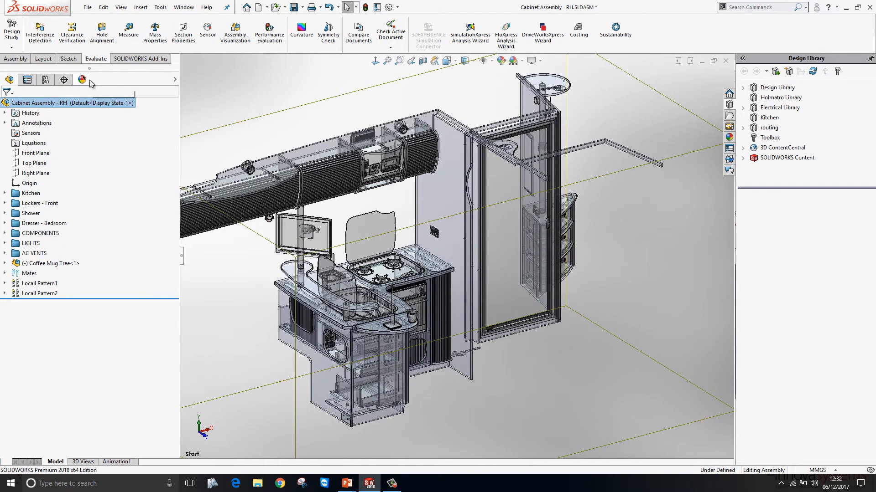
{"action": "mouse_move", "coordinate": [82, 79]}
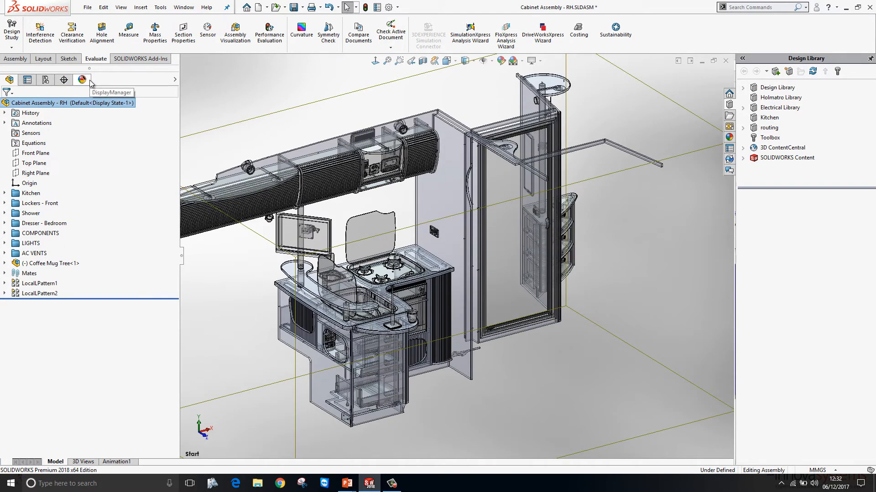
{"action": "mouse_move", "coordinate": [50, 115]}
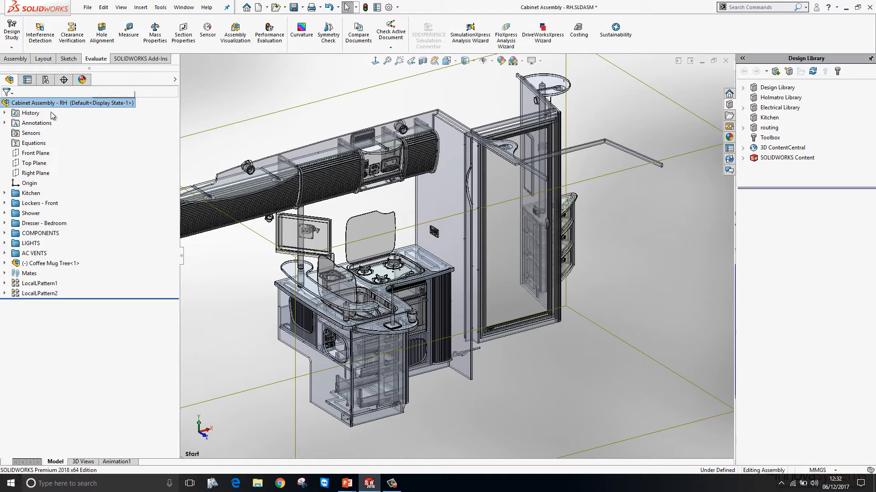
{"action": "right_click", "coordinate": [50, 102]}
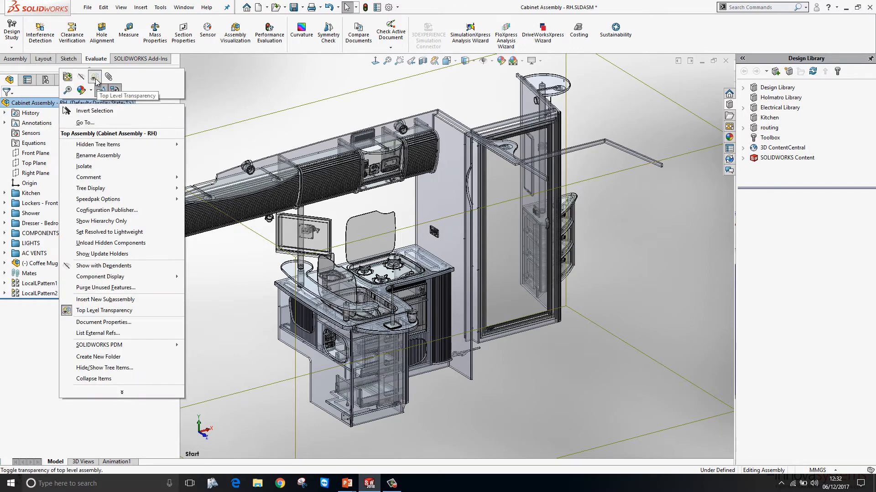
{"action": "left_click", "coordinate": [104, 311]}
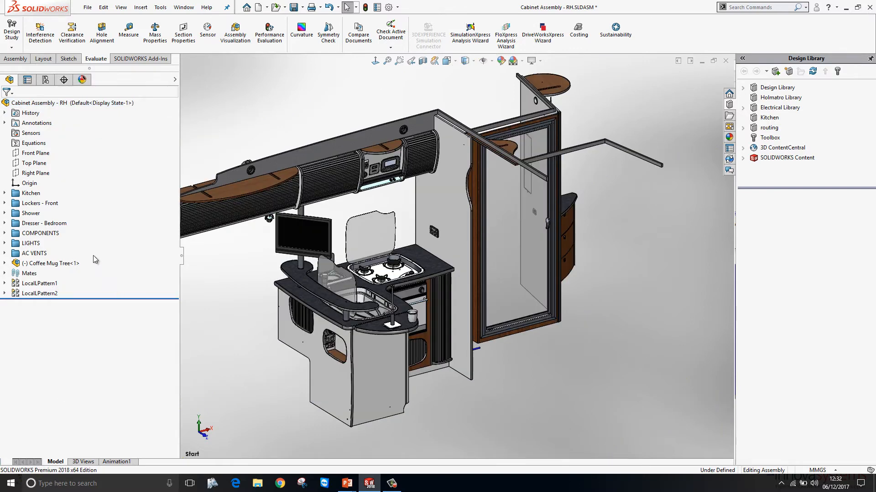
{"action": "mouse_move", "coordinate": [100, 238]}
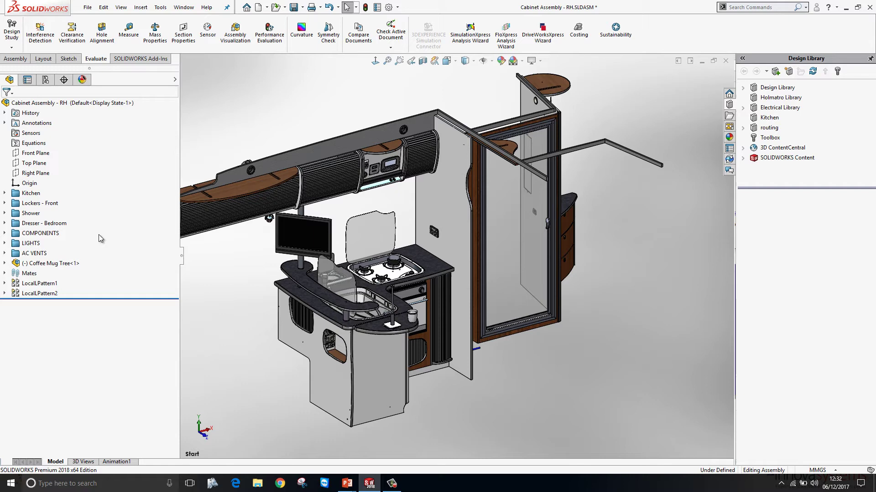
Expand the Lockers - Front folder and check the Locker Front component's options
{"action": "left_click", "coordinate": [5, 202]}
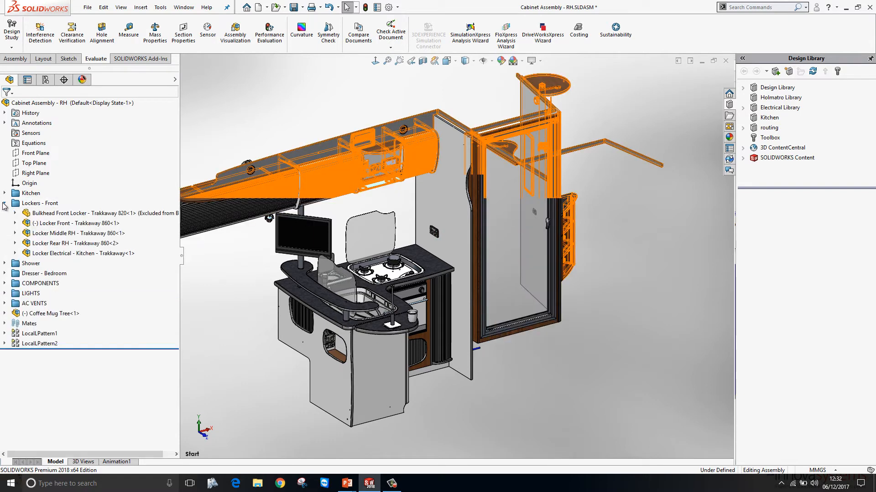
{"action": "left_click", "coordinate": [5, 202]}
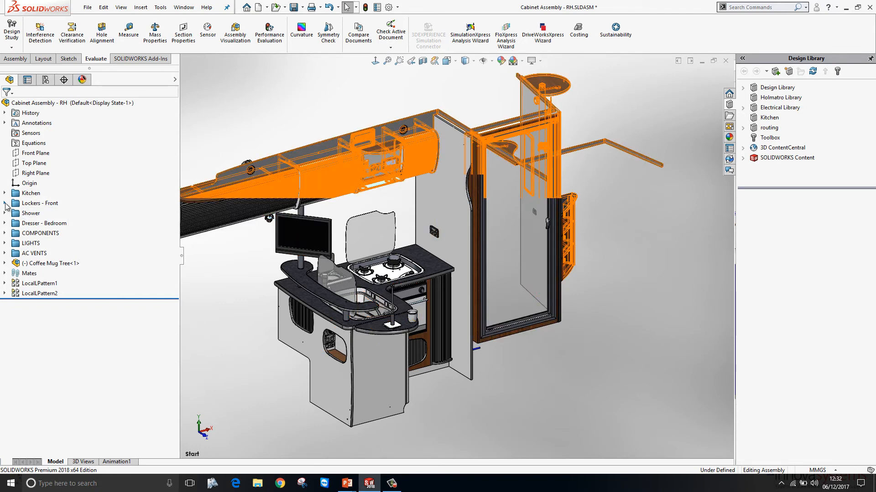
{"action": "left_click", "coordinate": [4, 202]}
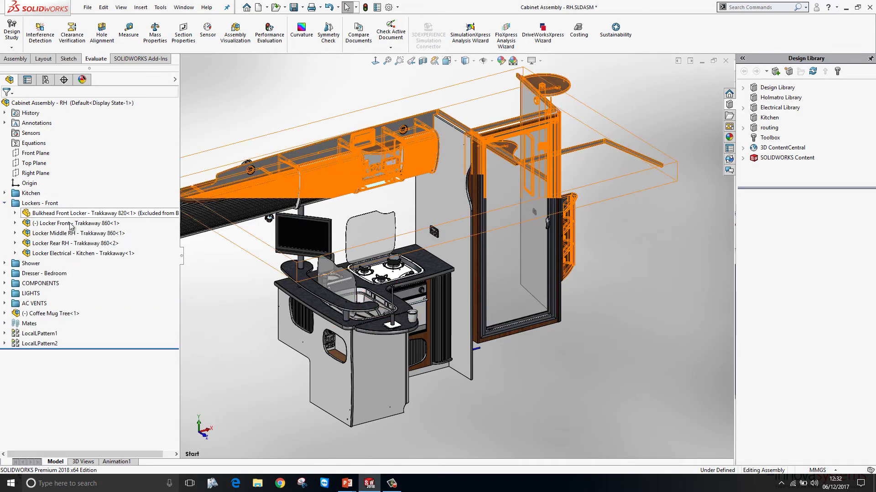
{"action": "right_click", "coordinate": [61, 213]}
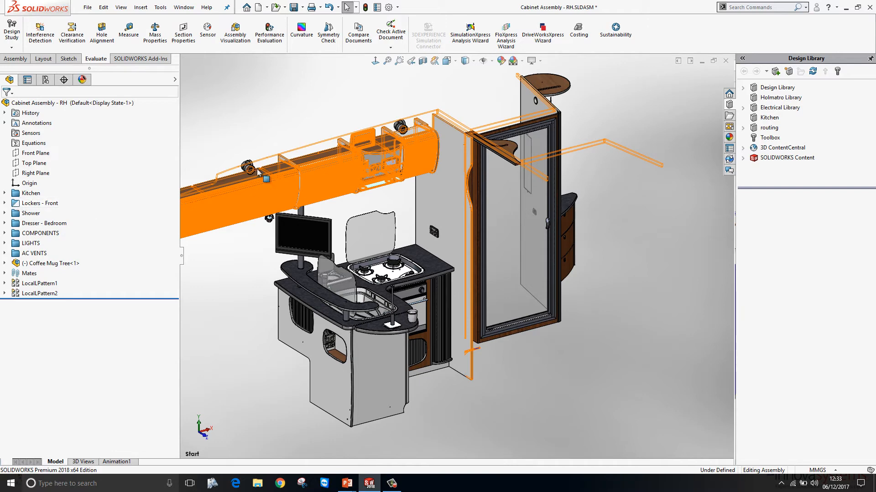
{"action": "mouse_move", "coordinate": [37, 202]}
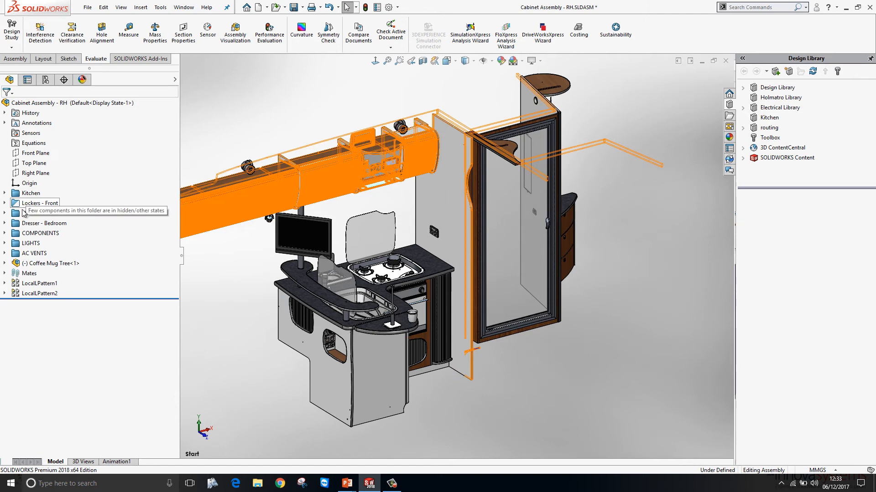
Expand the Shower folder and select its components in the model
{"action": "left_click", "coordinate": [5, 213]}
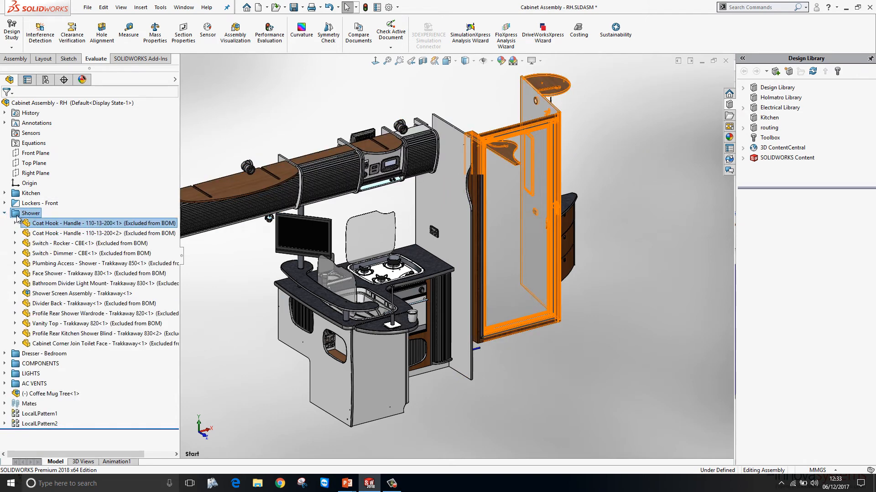
{"action": "right_click", "coordinate": [105, 223]}
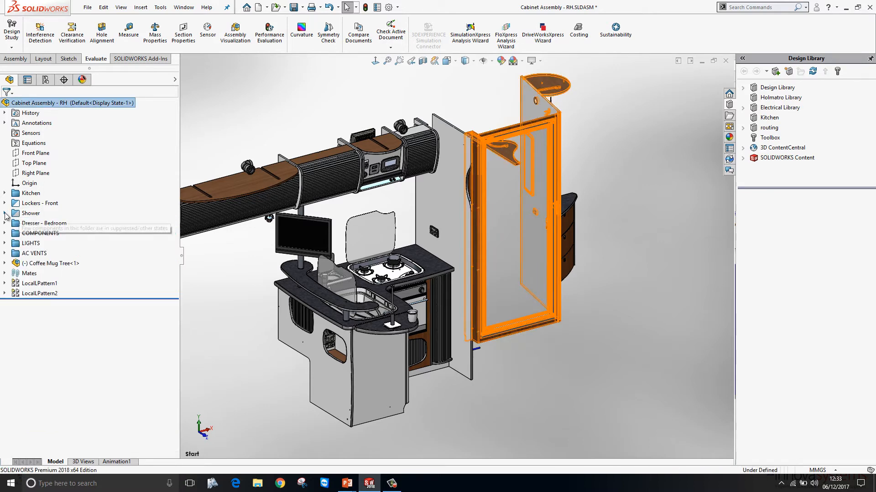
{"action": "mouse_move", "coordinate": [30, 213]}
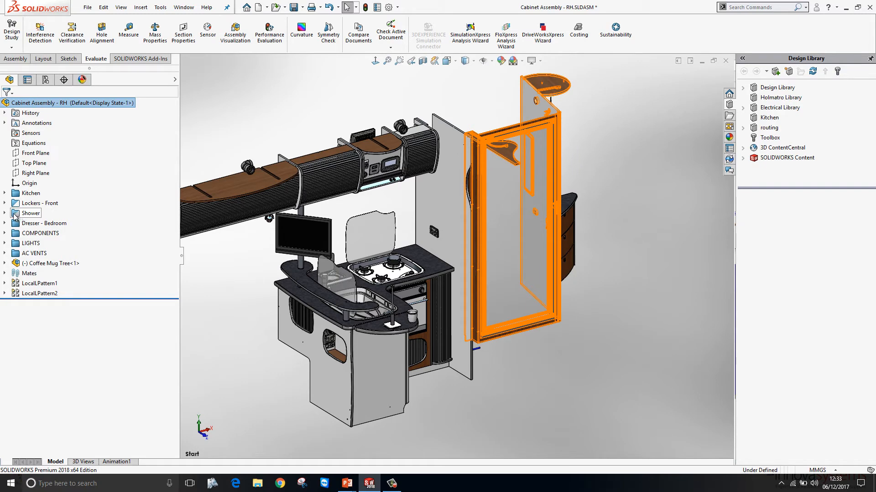
{"action": "left_click", "coordinate": [5, 213]}
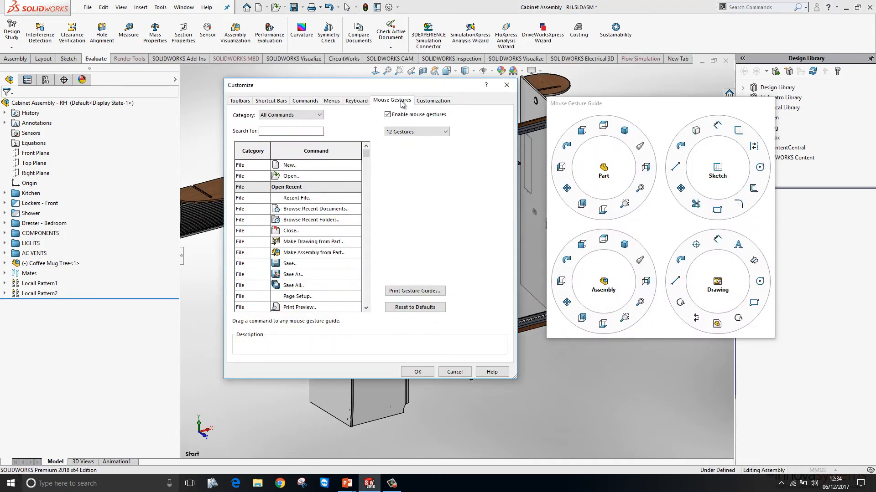
Preview two-vertical and two-horizontal gesture layouts, then return to twelve gestures
{"action": "left_click", "coordinate": [415, 131]}
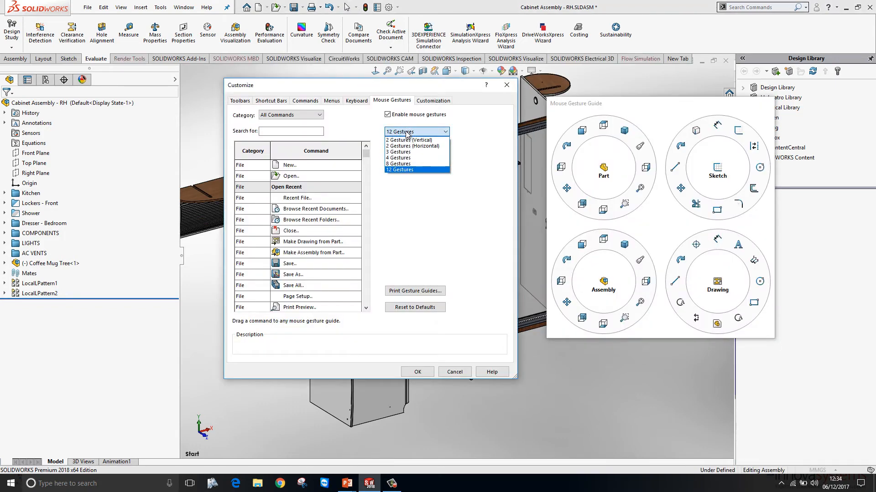
{"action": "left_click", "coordinate": [416, 140]}
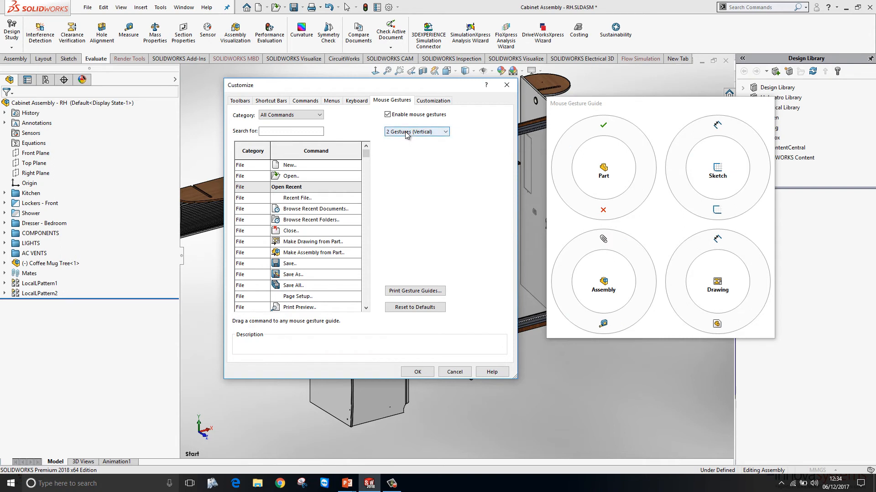
{"action": "left_click", "coordinate": [416, 132]}
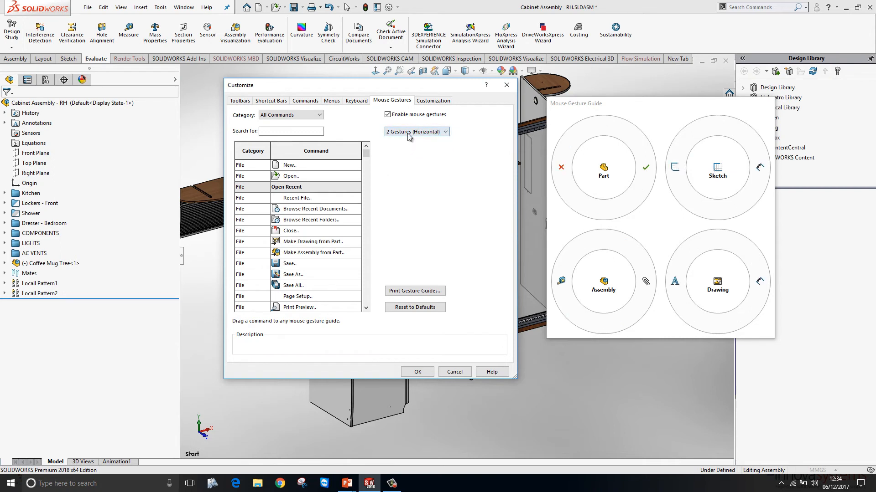
{"action": "left_click", "coordinate": [416, 132]}
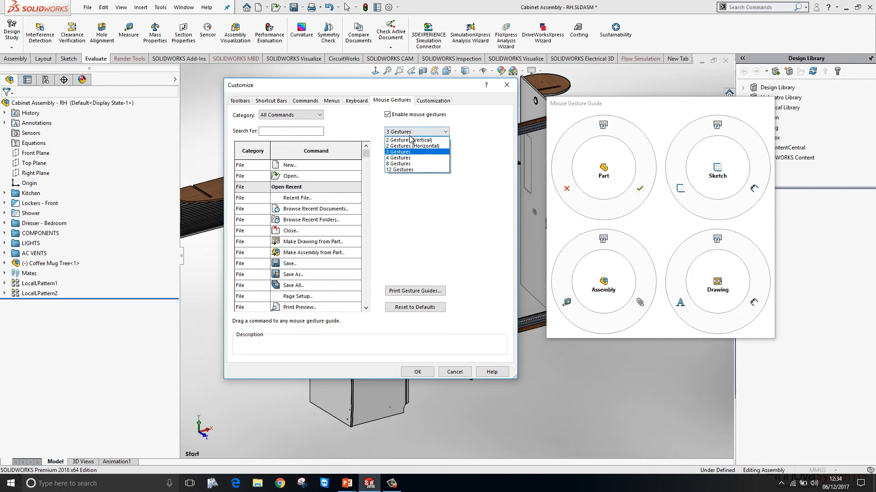
{"action": "left_click", "coordinate": [398, 169]}
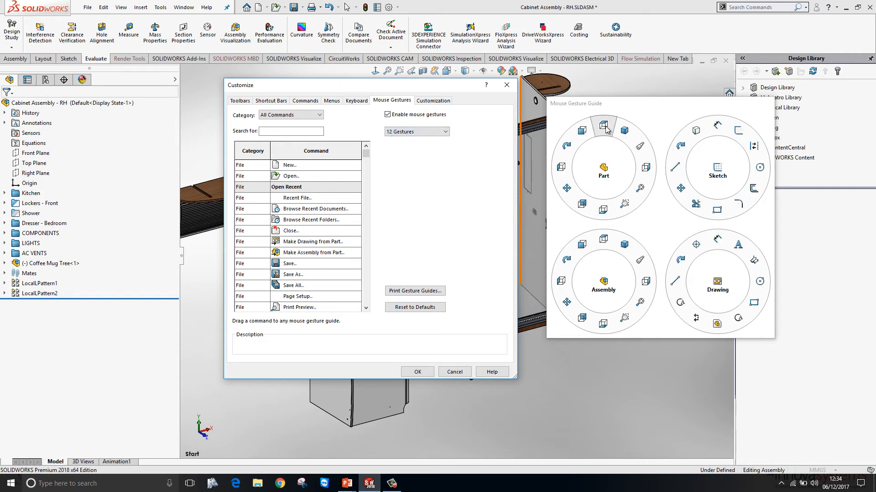
{"action": "mouse_move", "coordinate": [630, 213]}
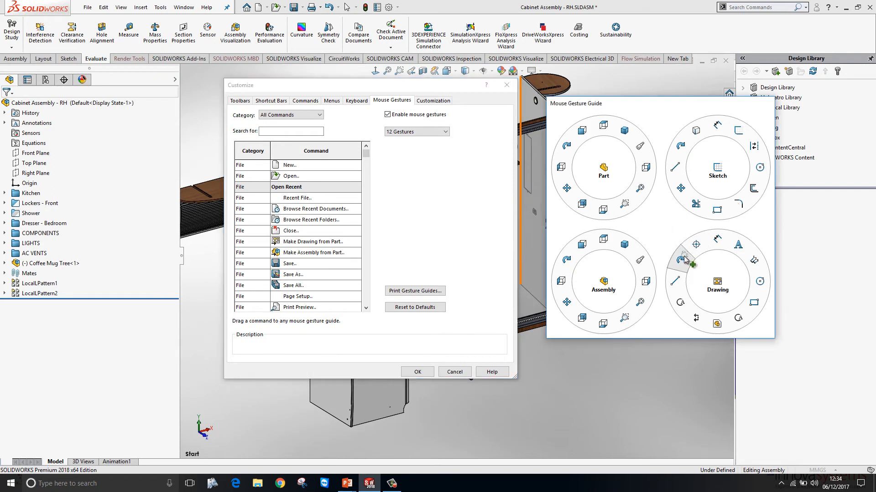
{"action": "mouse_move", "coordinate": [666, 258]}
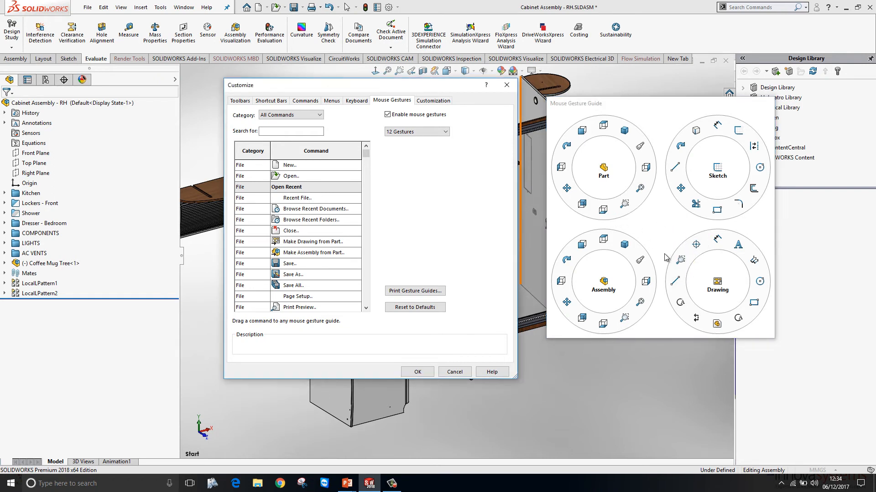
{"action": "mouse_move", "coordinate": [669, 280]}
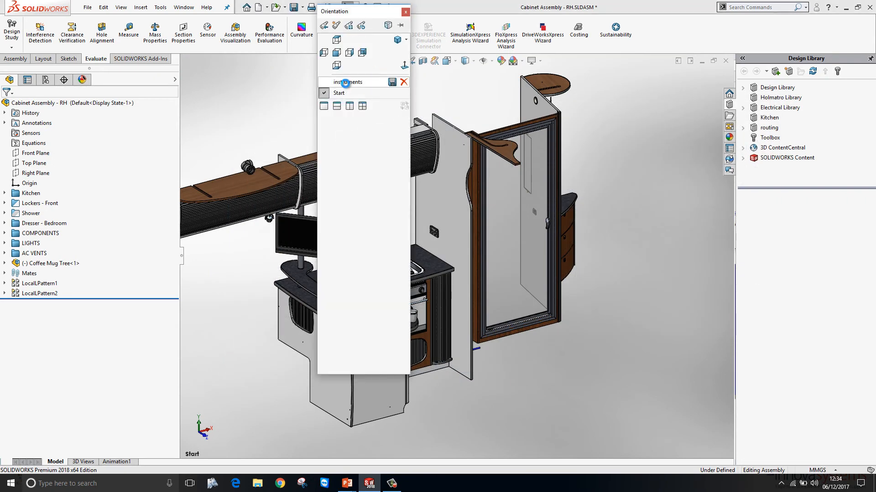
Open the selection modes list on the top toolbar
{"action": "left_click", "coordinate": [350, 6]}
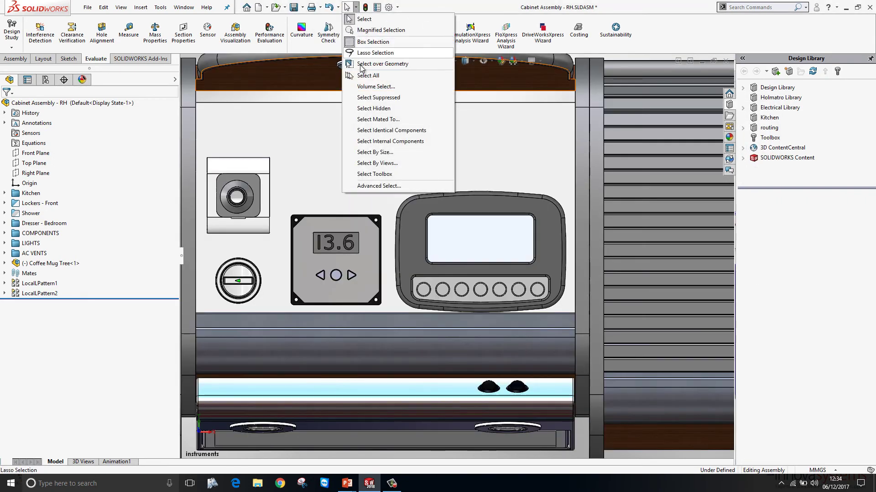
{"action": "mouse_move", "coordinate": [383, 64]}
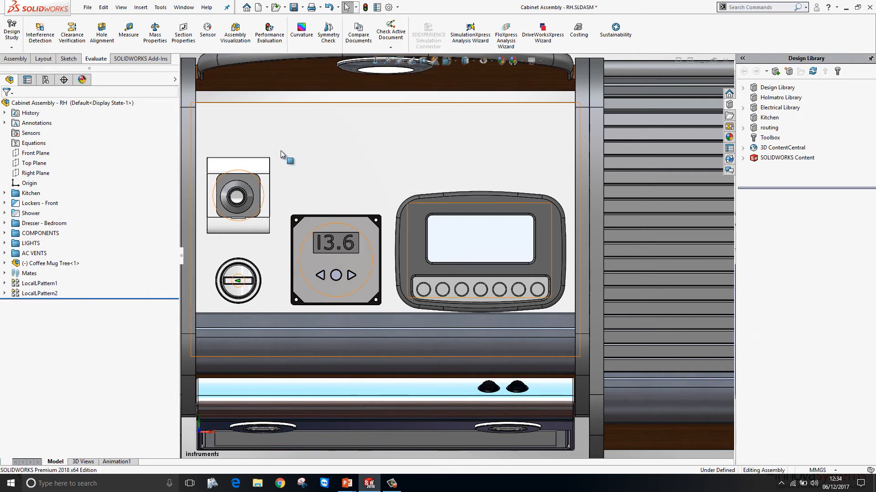
{"action": "mouse_move", "coordinate": [203, 139]}
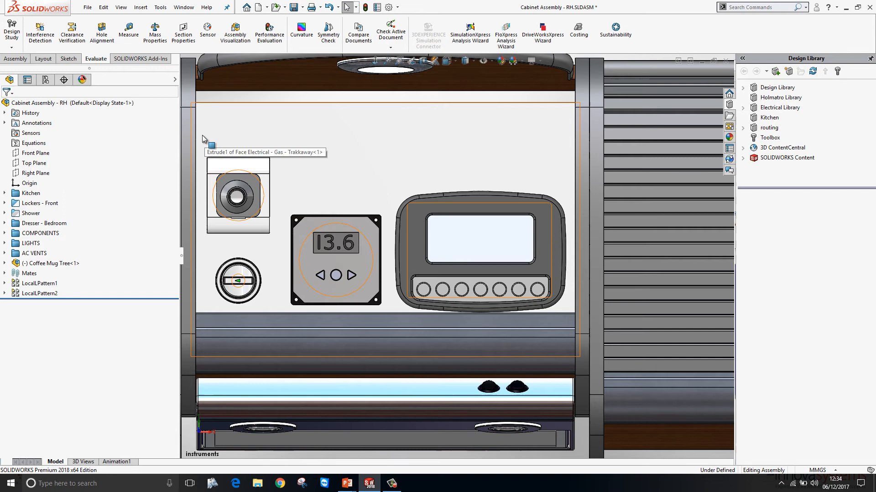
{"action": "mouse_move", "coordinate": [208, 143]}
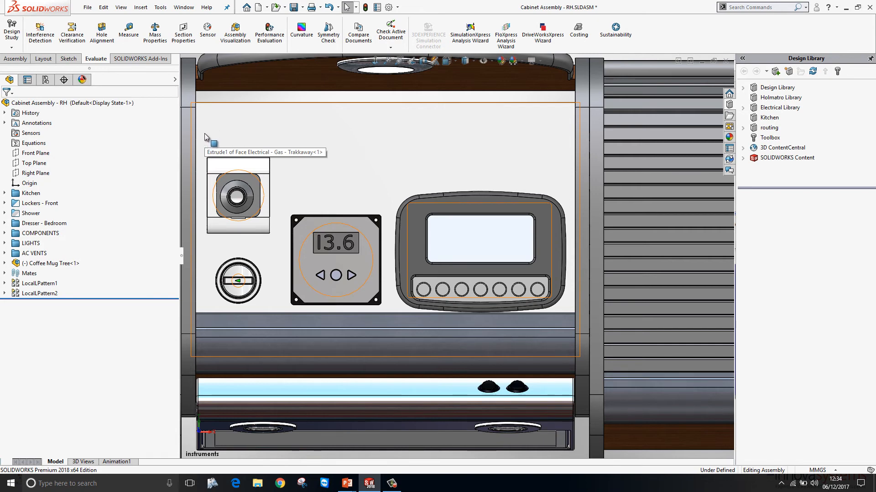
{"action": "mouse_move", "coordinate": [212, 147]}
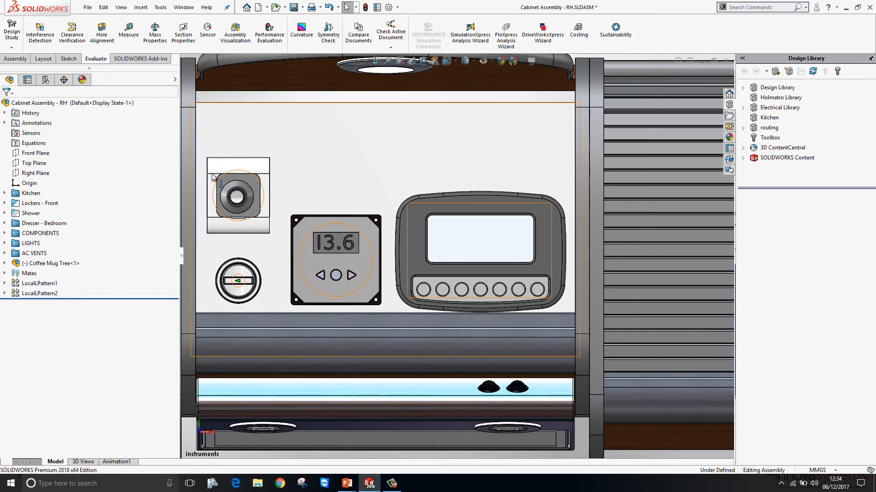
{"action": "mouse_move", "coordinate": [200, 146]}
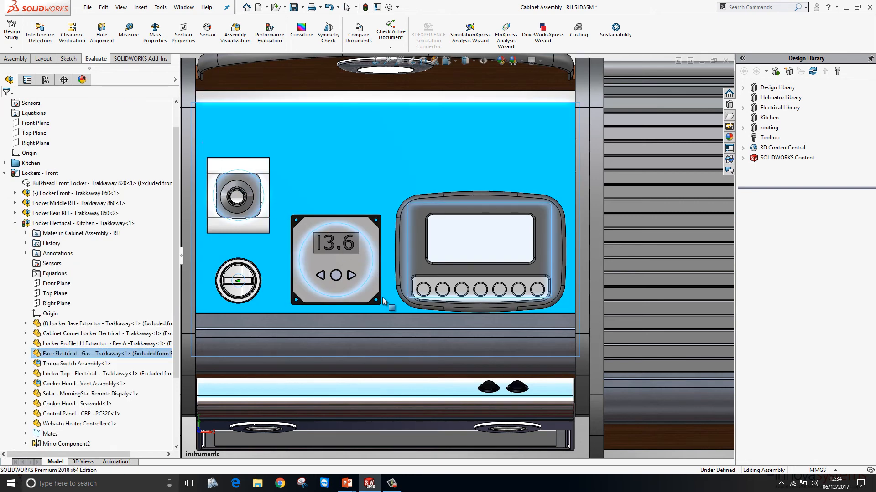
{"action": "mouse_move", "coordinate": [386, 308]}
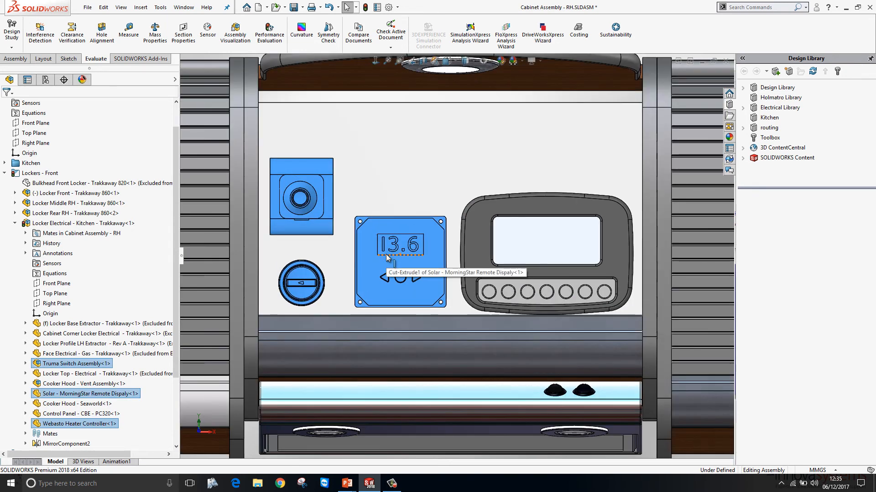
{"action": "mouse_move", "coordinate": [380, 184]}
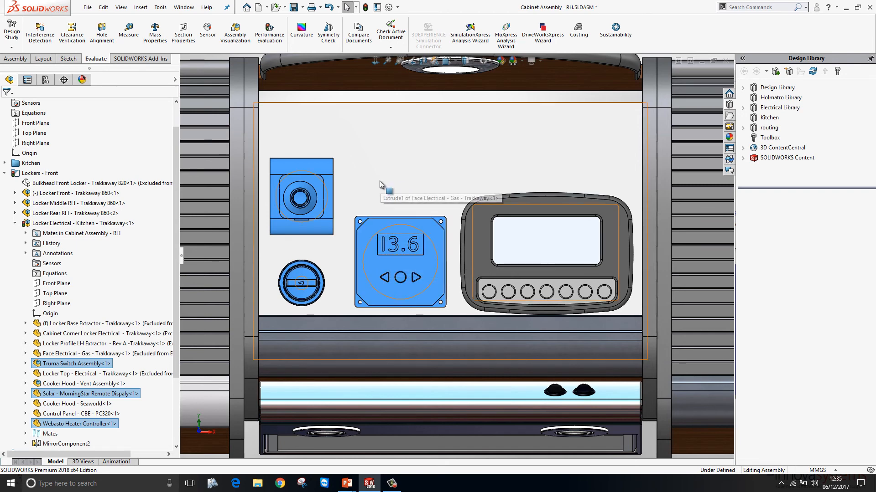
Enable Select over Geometry from the Select flyout on the top toolbar
{"action": "left_click", "coordinate": [356, 10]}
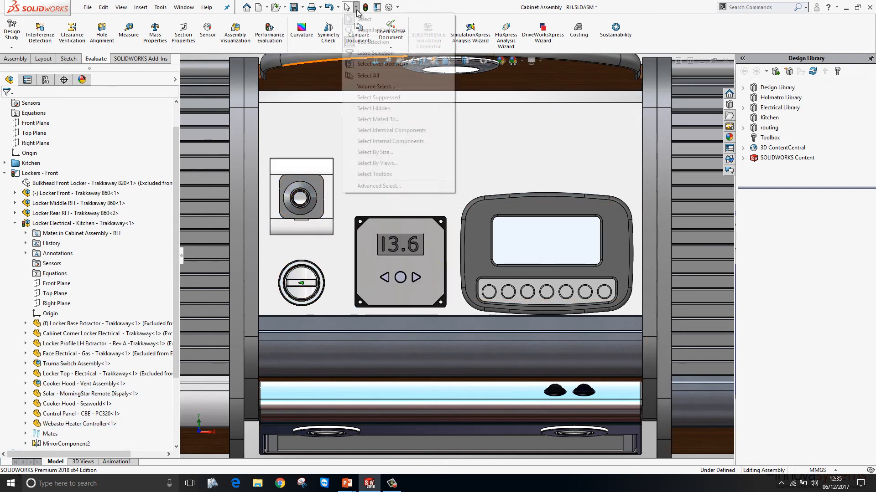
{"action": "left_click", "coordinate": [383, 64]}
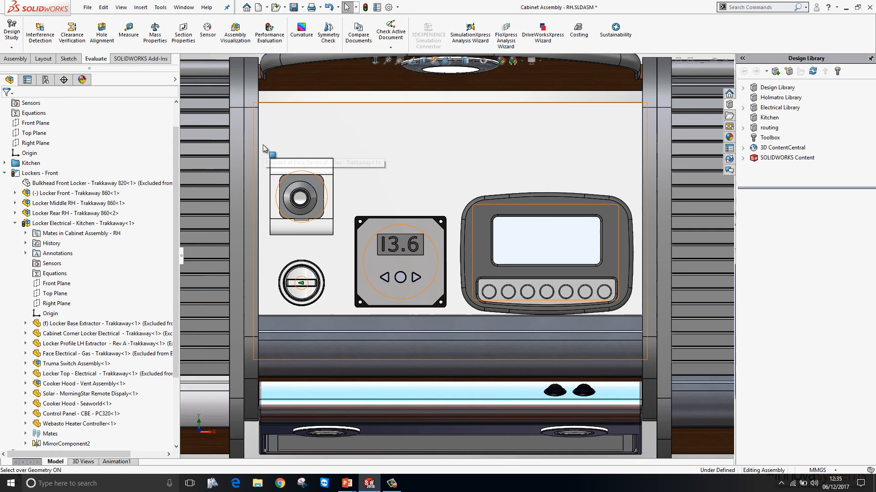
{"action": "mouse_move", "coordinate": [268, 149]}
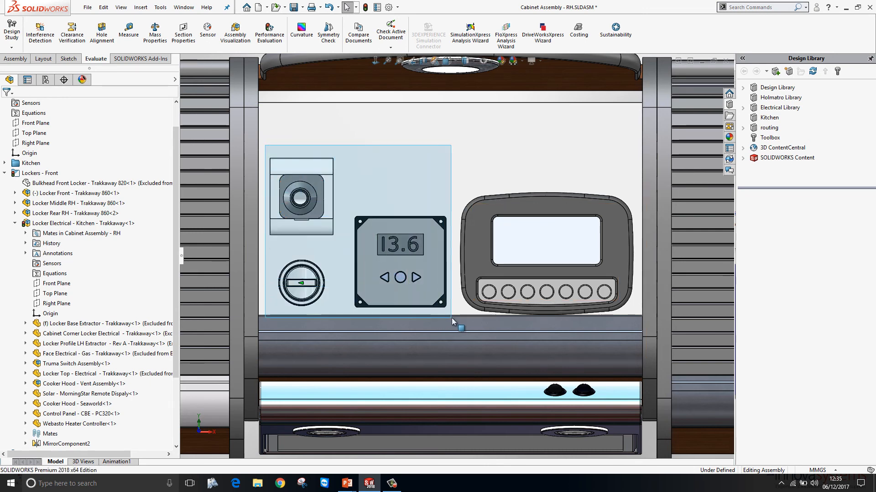
{"action": "mouse_move", "coordinate": [452, 327]}
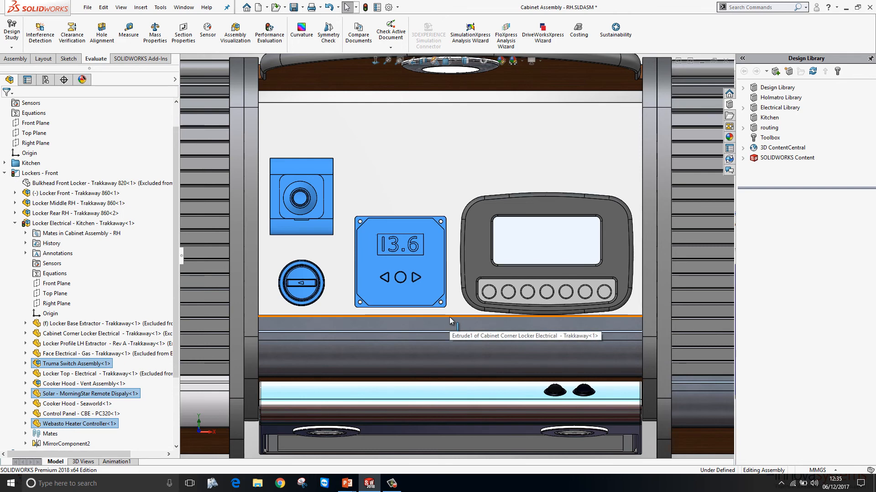
{"action": "mouse_move", "coordinate": [413, 197]}
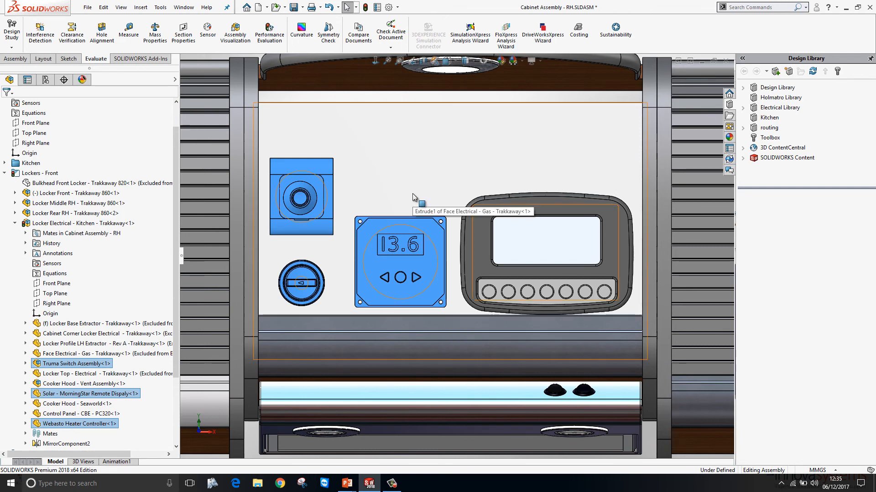
{"action": "mouse_move", "coordinate": [406, 200]}
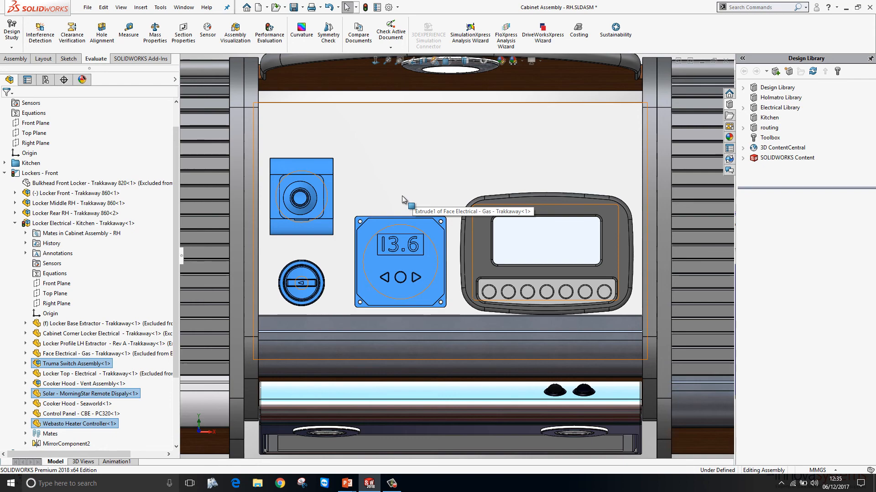